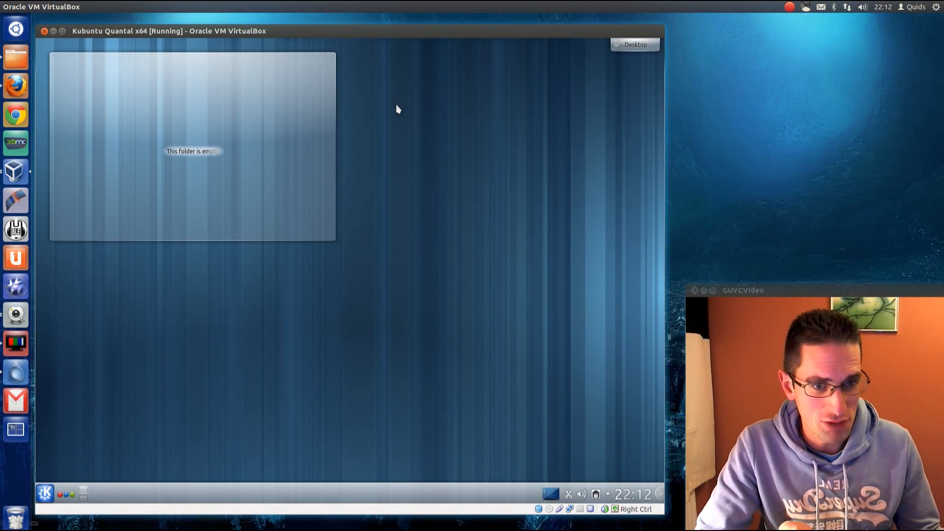
mouse_move(405, 139)
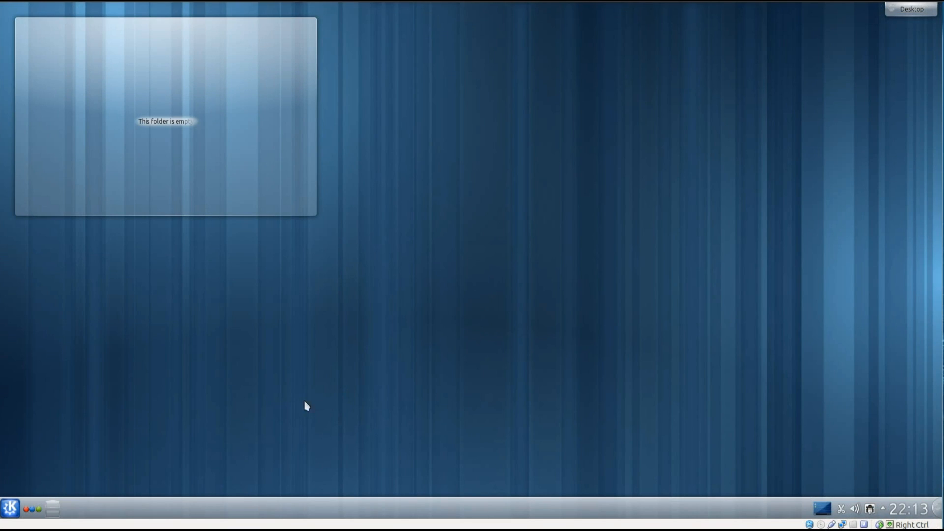
- Browse the desktop's Add Widgets browser after briefly showing the application launcher
left_click(9, 507)
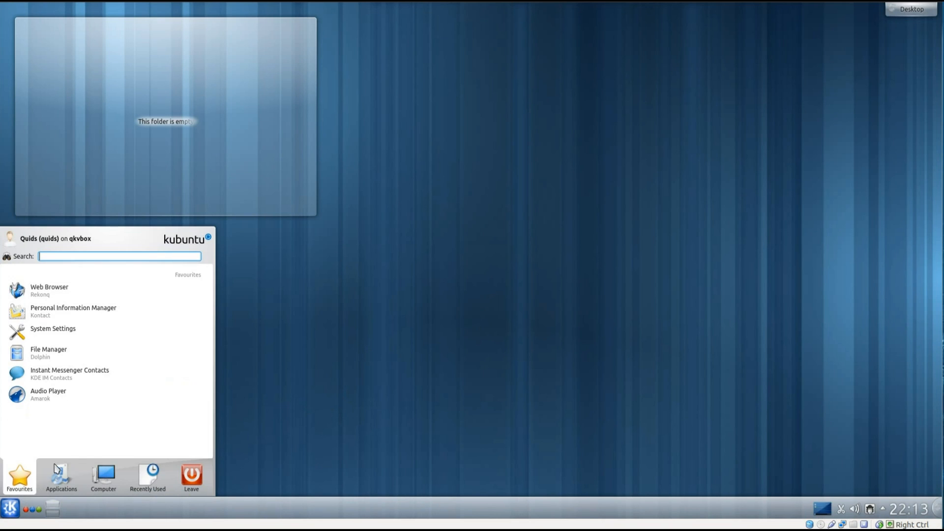
mouse_move(22, 490)
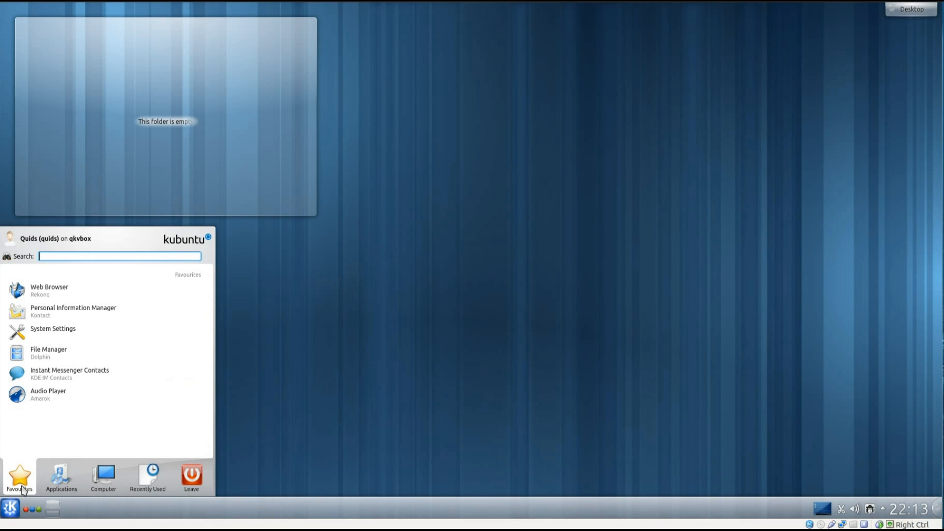
mouse_move(283, 102)
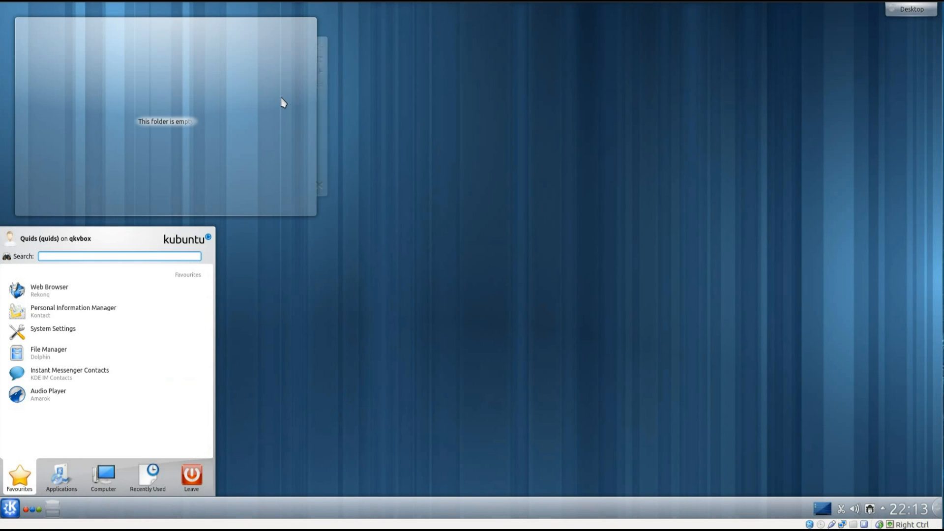
left_click(497, 301)
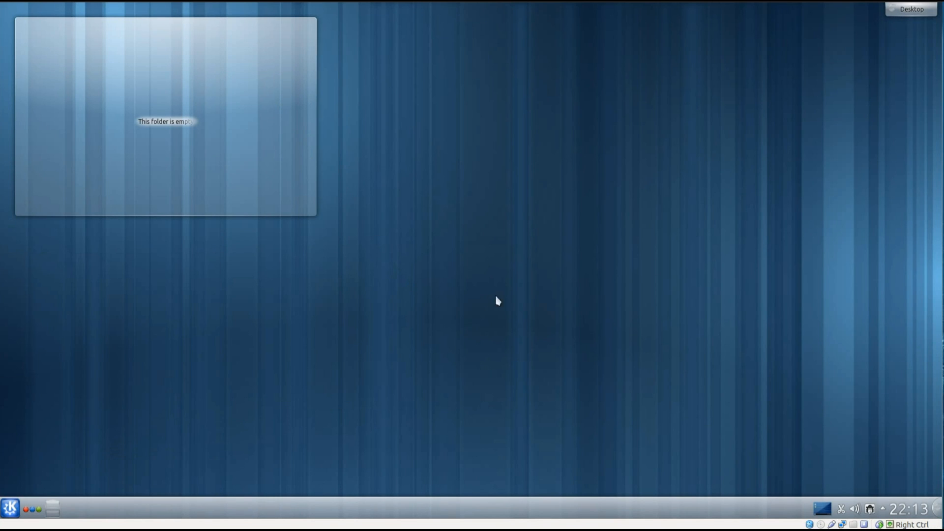
left_click(911, 9)
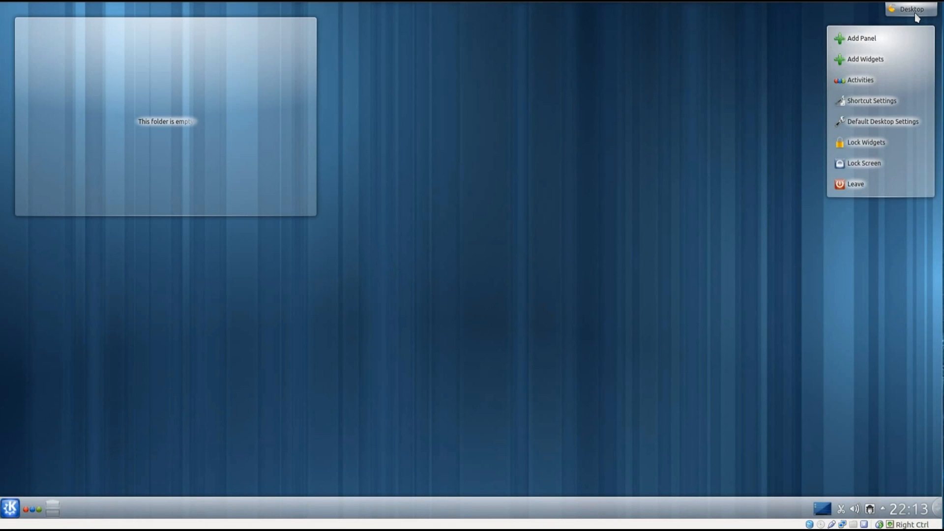
mouse_move(866, 59)
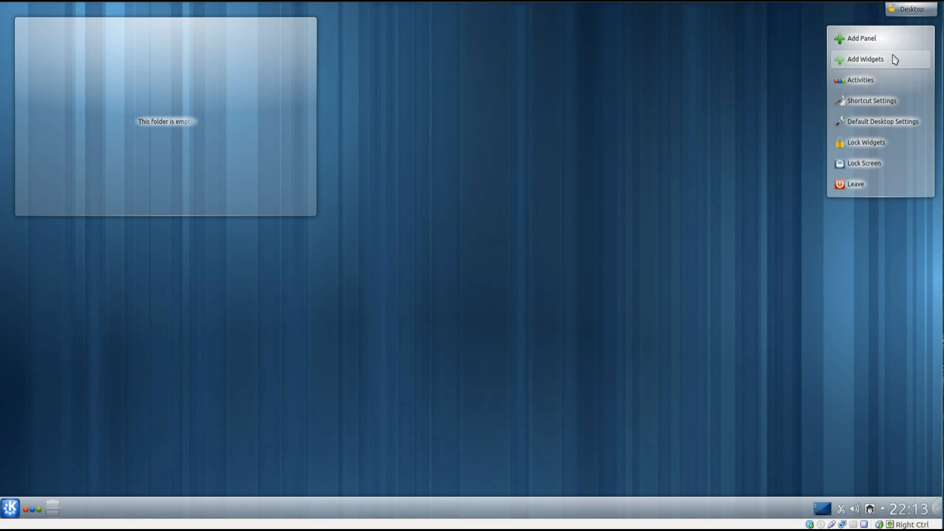
left_click(865, 59)
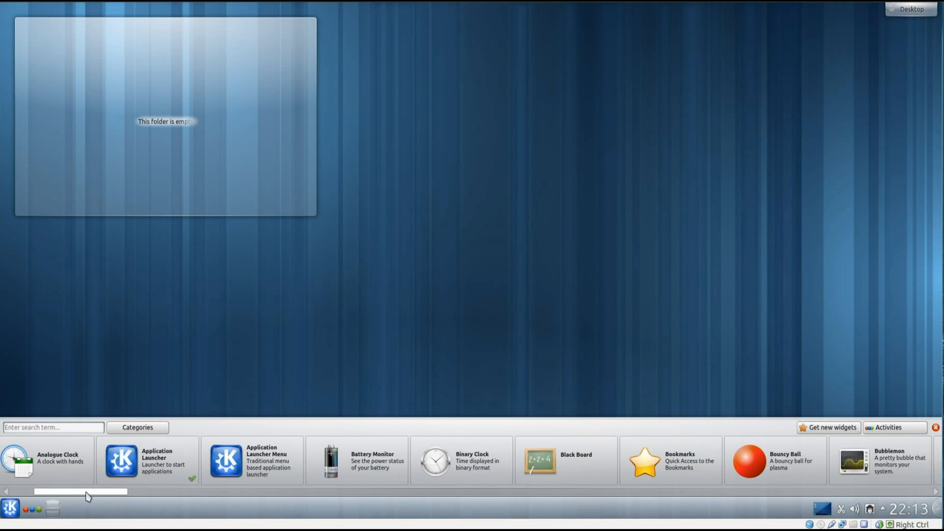
scroll("right", 3)
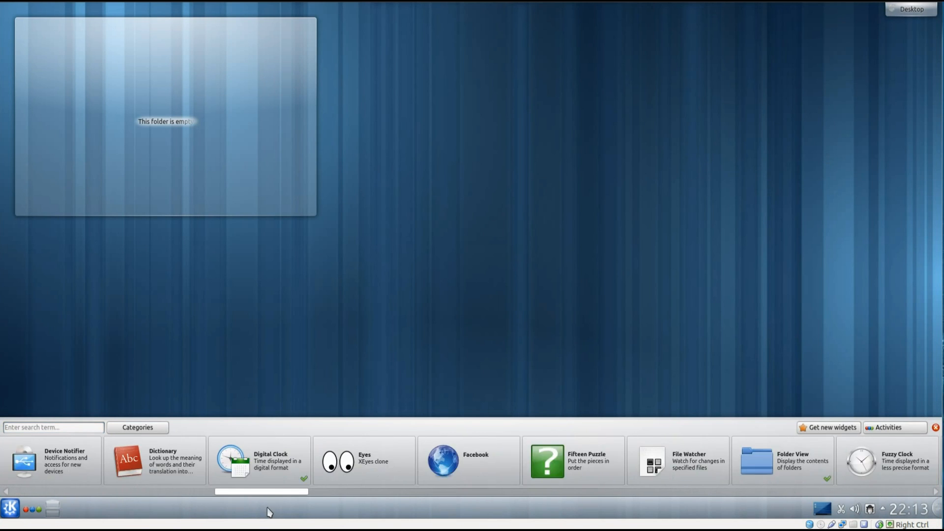
scroll("right", 3)
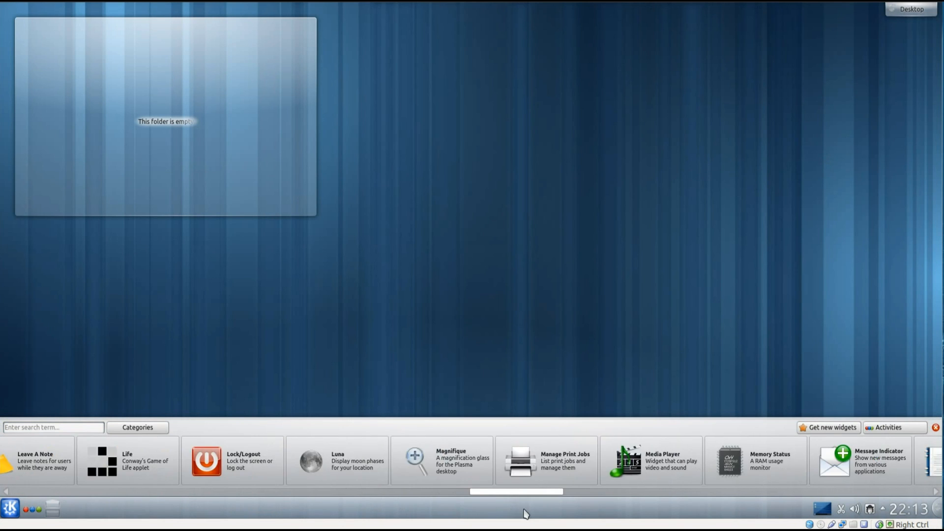
scroll("right", 3)
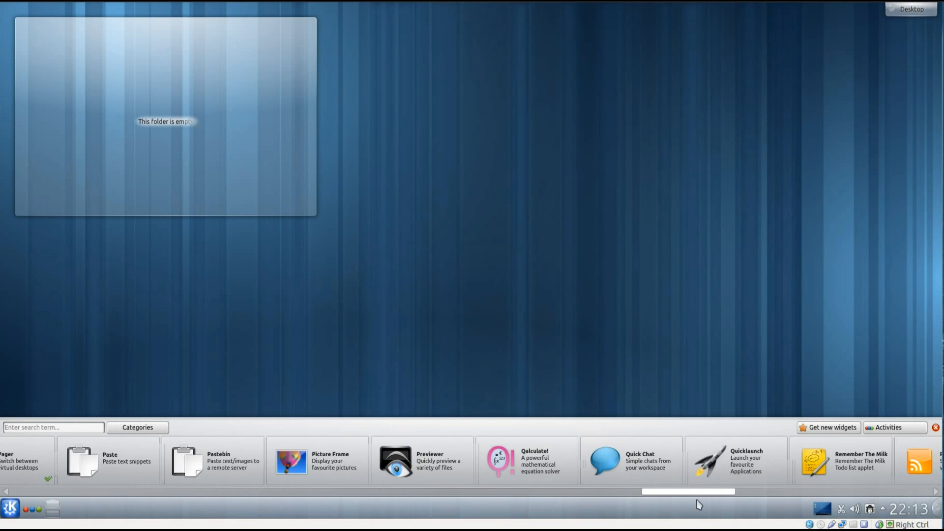
scroll("right", 3)
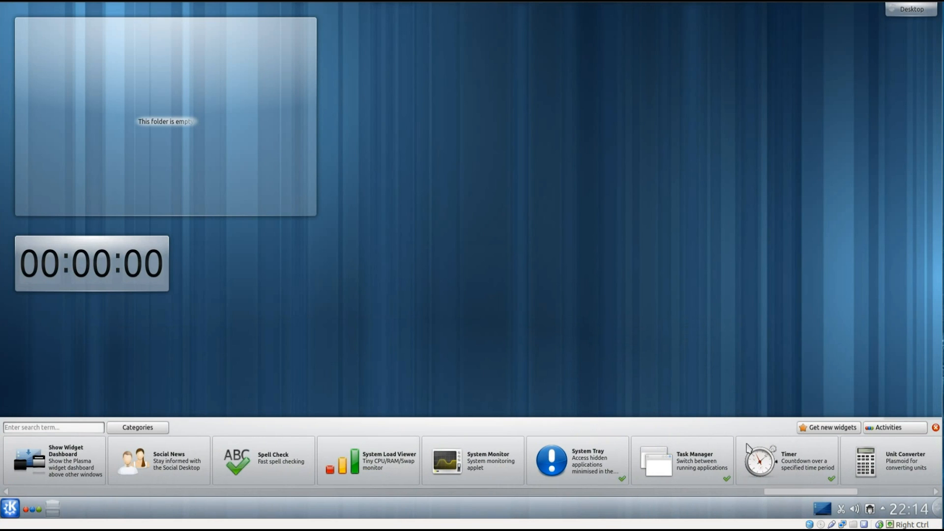
- Remove the timer widget from the desktop and close the widget browser
right_click(91, 264)
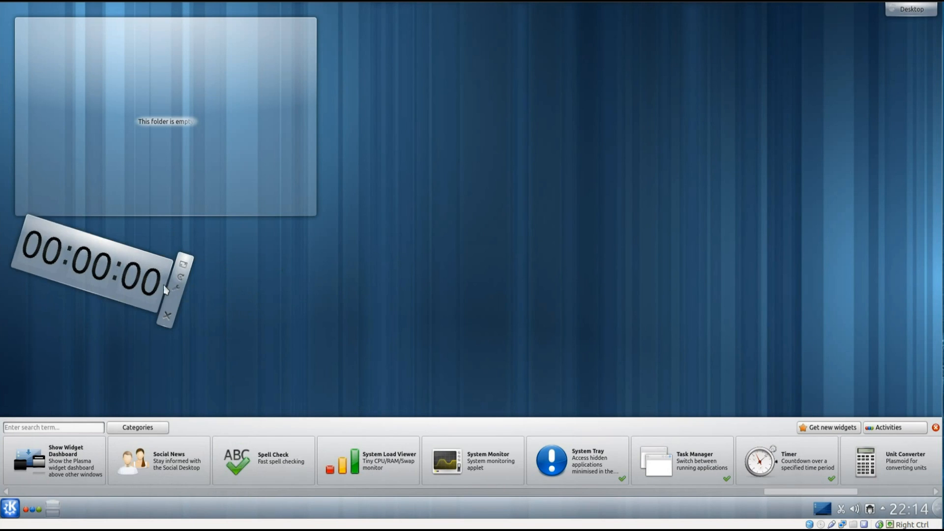
left_click(167, 315)
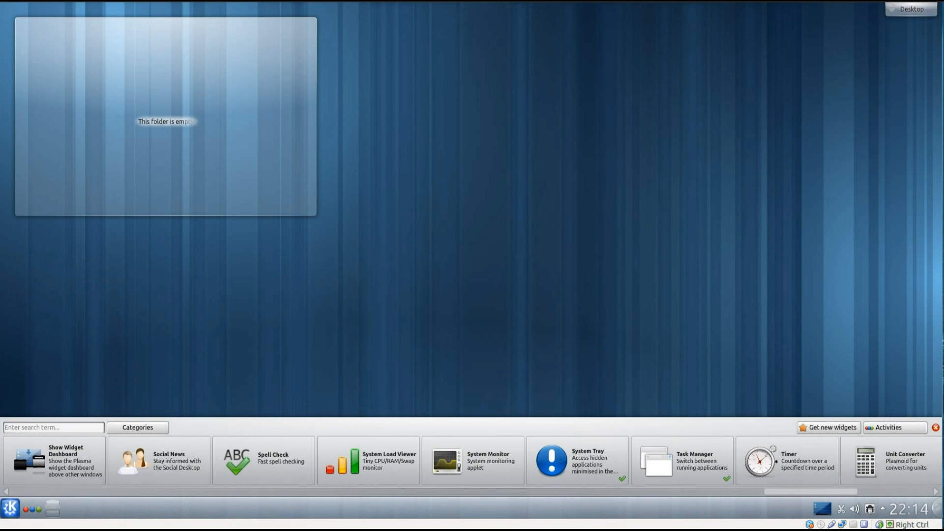
left_click(937, 427)
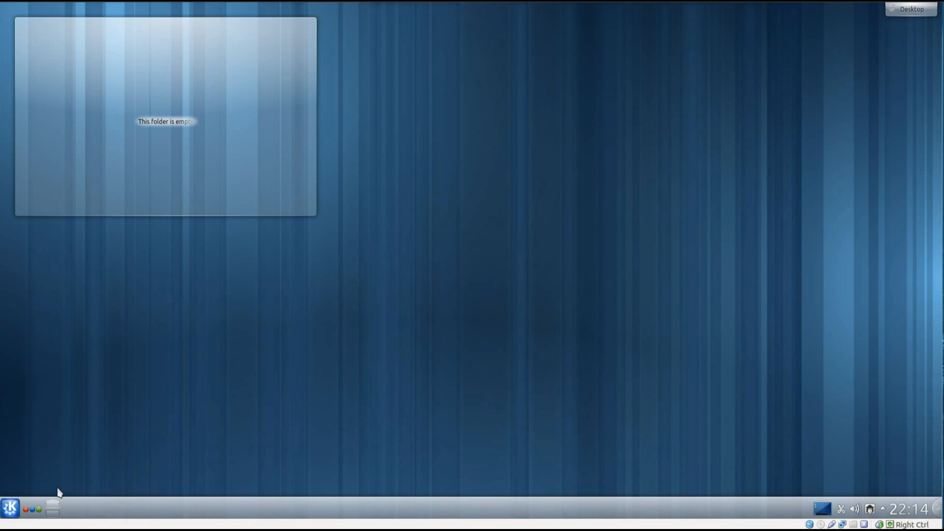
- Tour Dolphin maximised: City Scape pictures, the 4 Strings music album and Videos, then close it
left_click(9, 508)
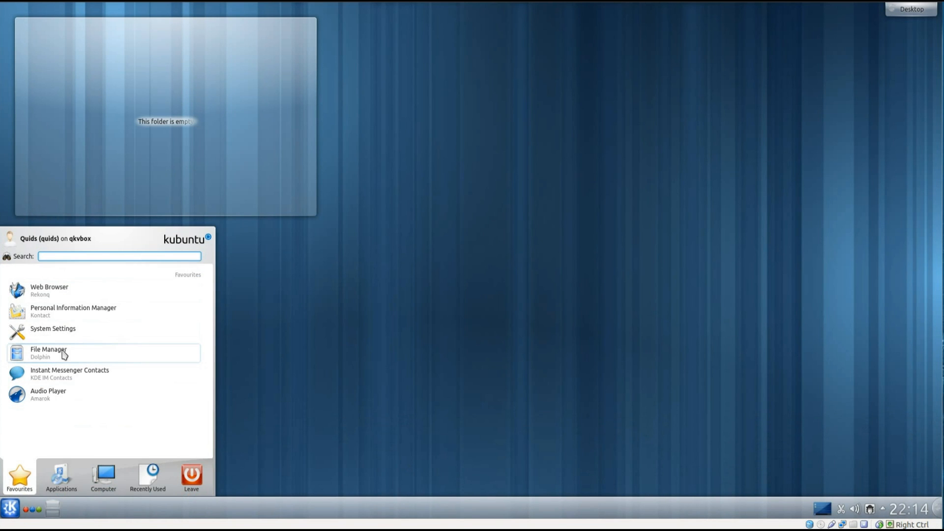
left_click(48, 352)
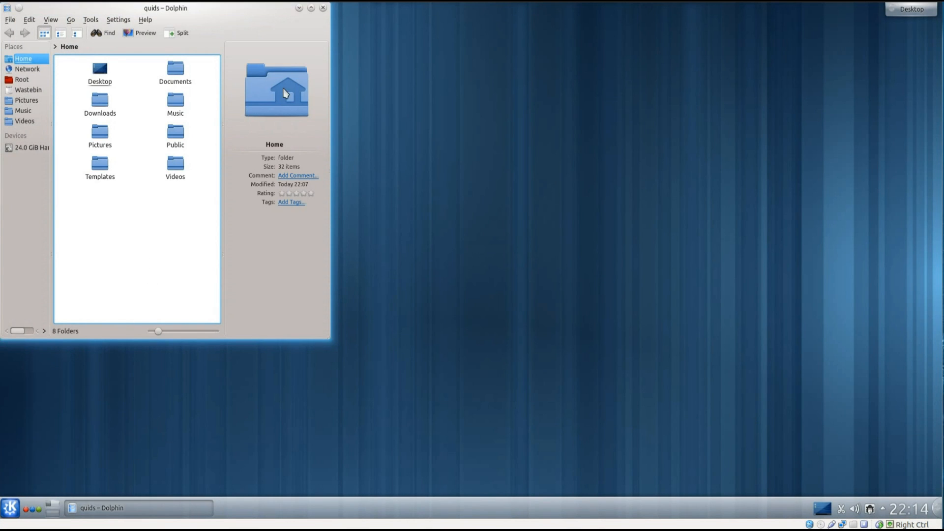
left_click(311, 8)
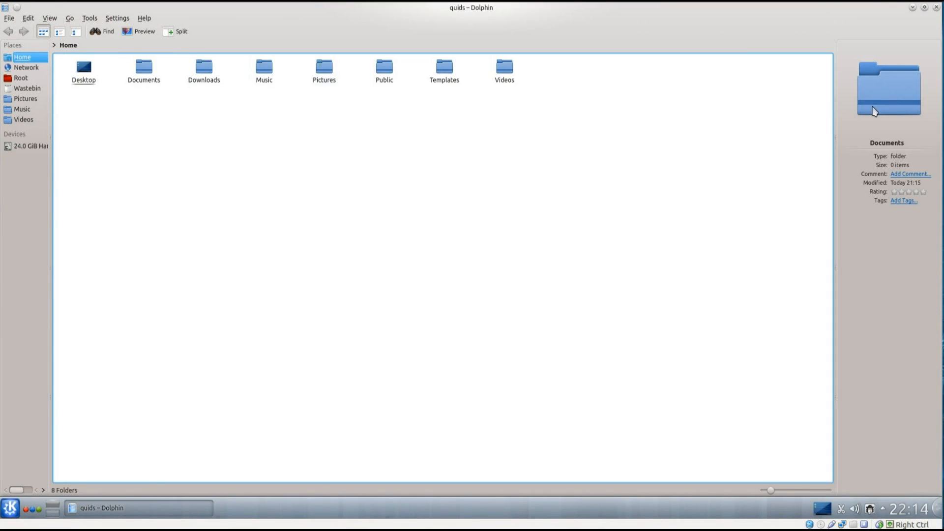
mouse_move(25, 98)
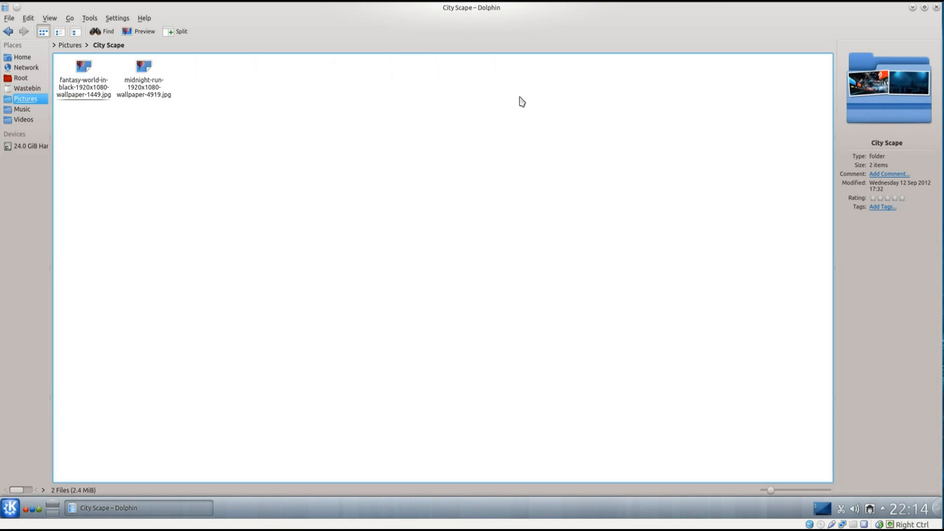
left_click(83, 66)
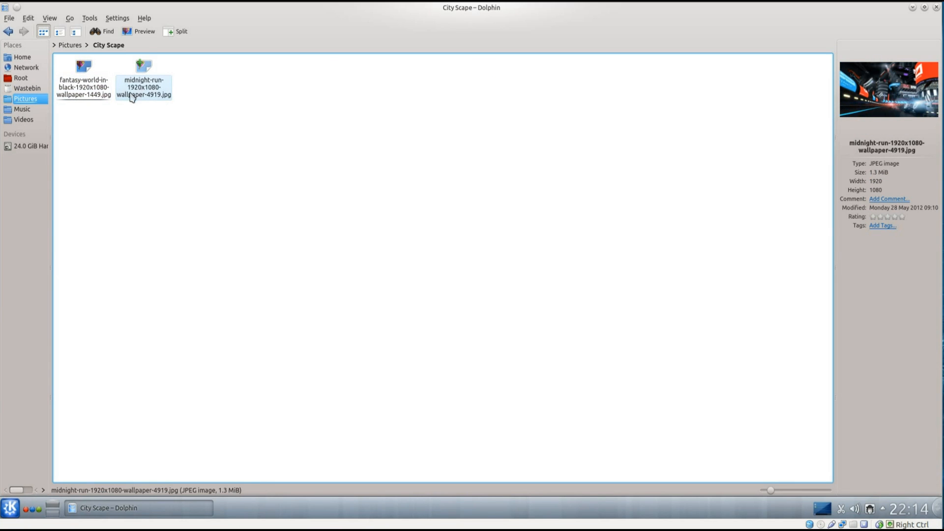
left_click(21, 109)
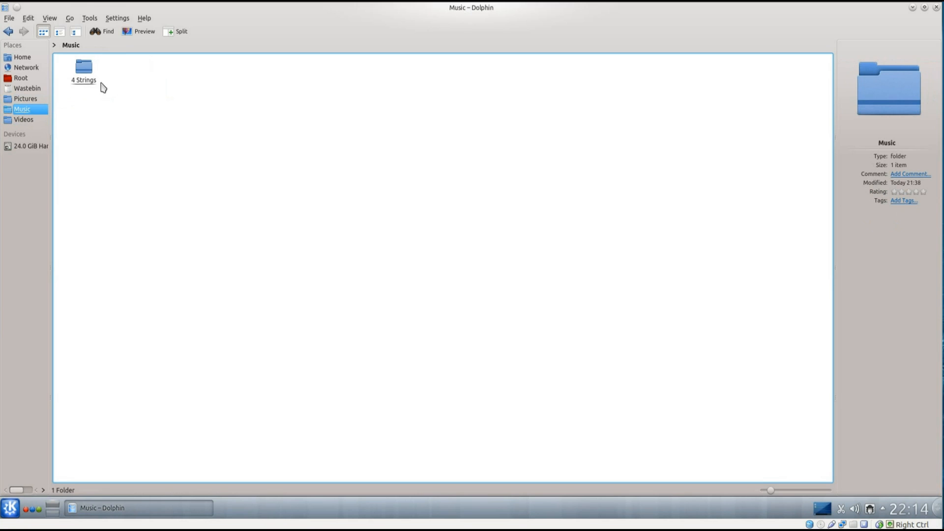
double_click(83, 66)
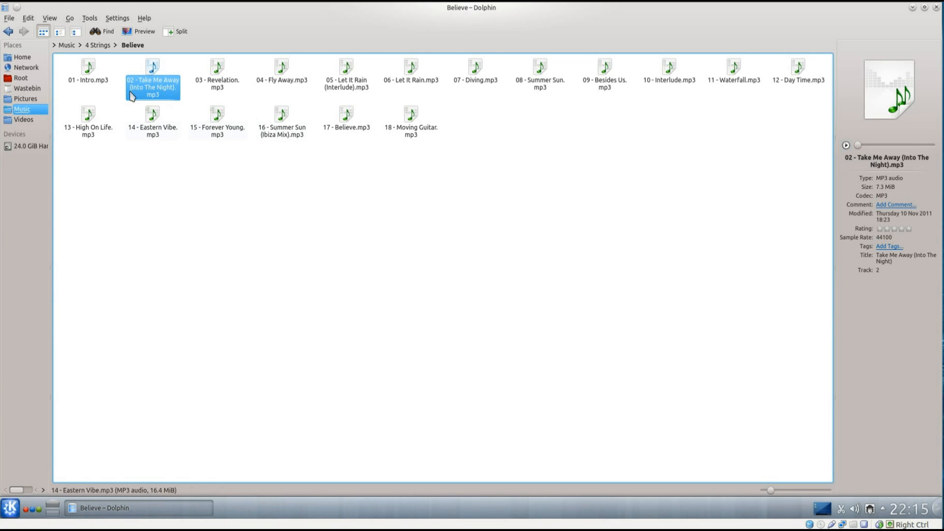
left_click(24, 119)
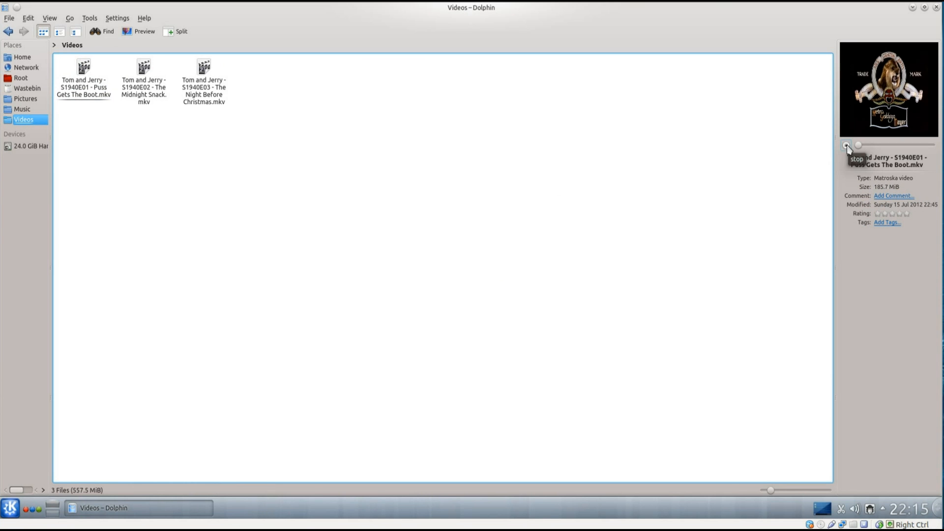
left_click(847, 145)
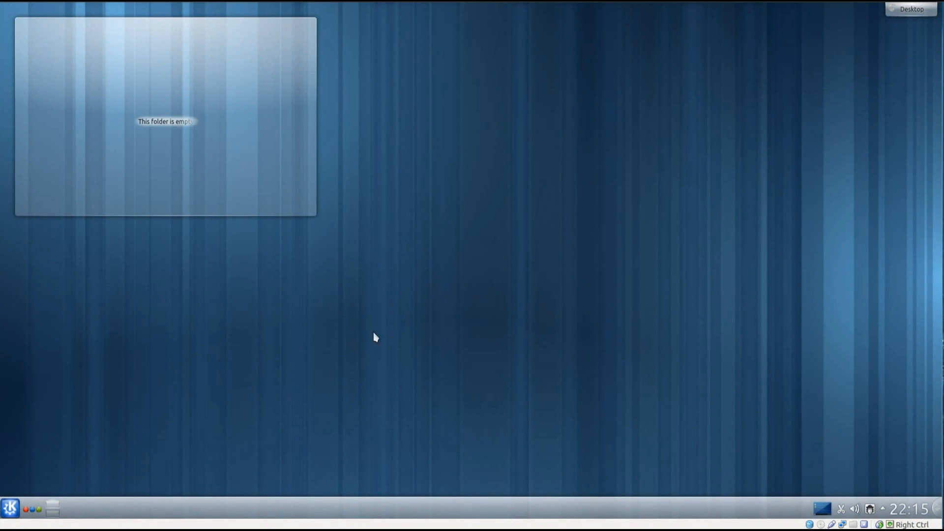
mouse_move(10, 509)
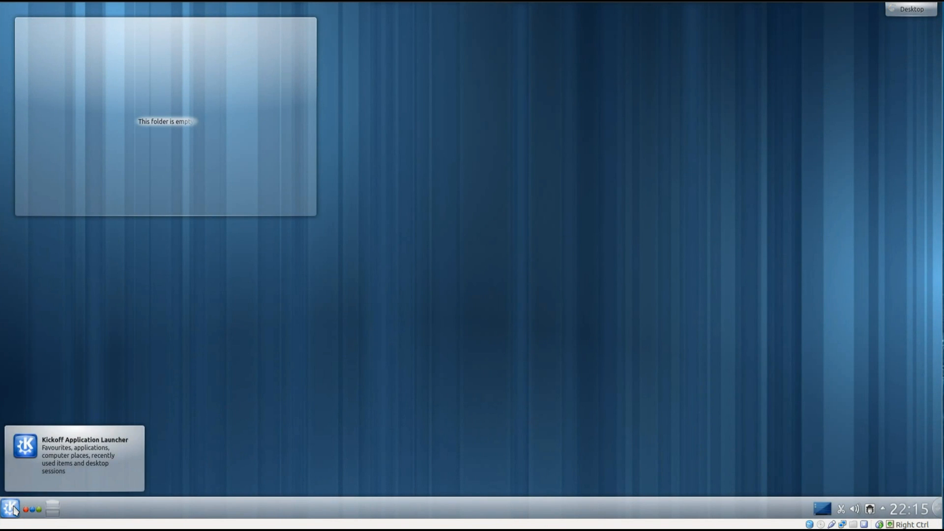
- Launch System Monitor by searching 'sys' in the launcher, view its load graphs, then close it
left_click(10, 509)
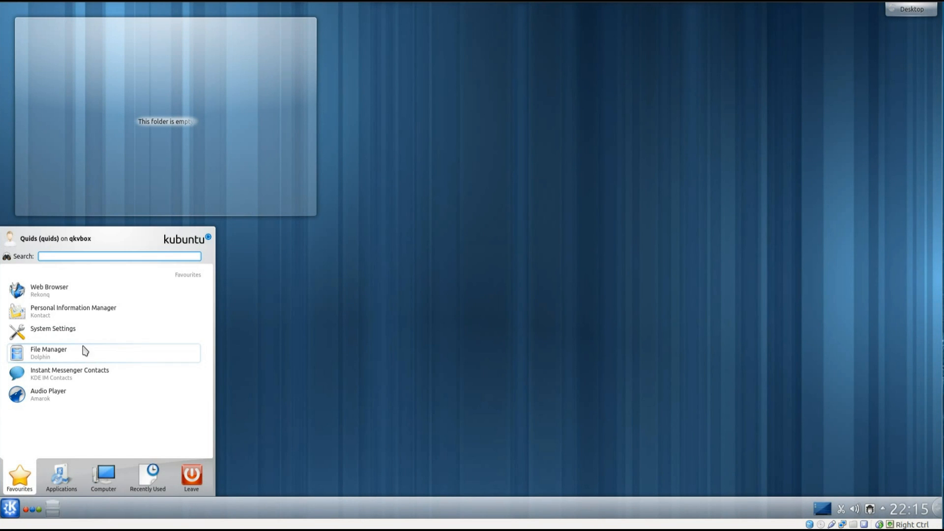
type("sys")
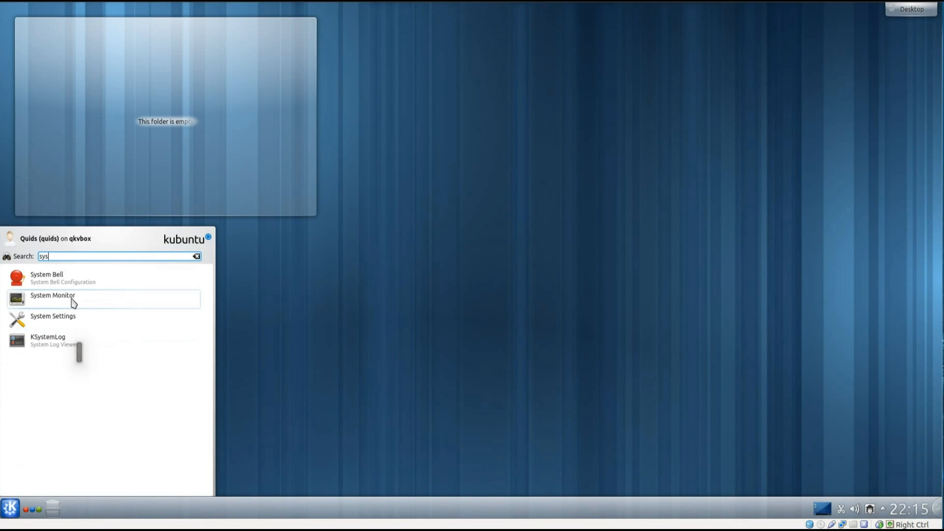
left_click(52, 295)
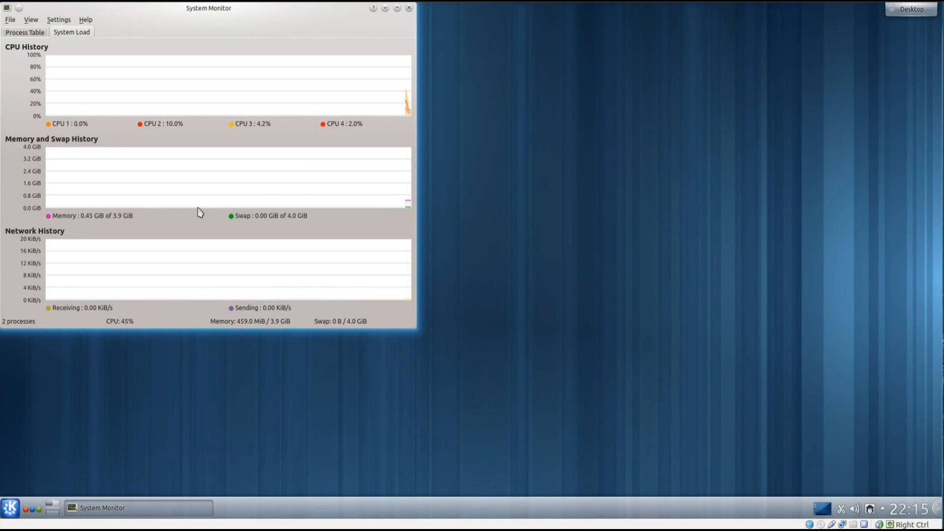
mouse_move(410, 8)
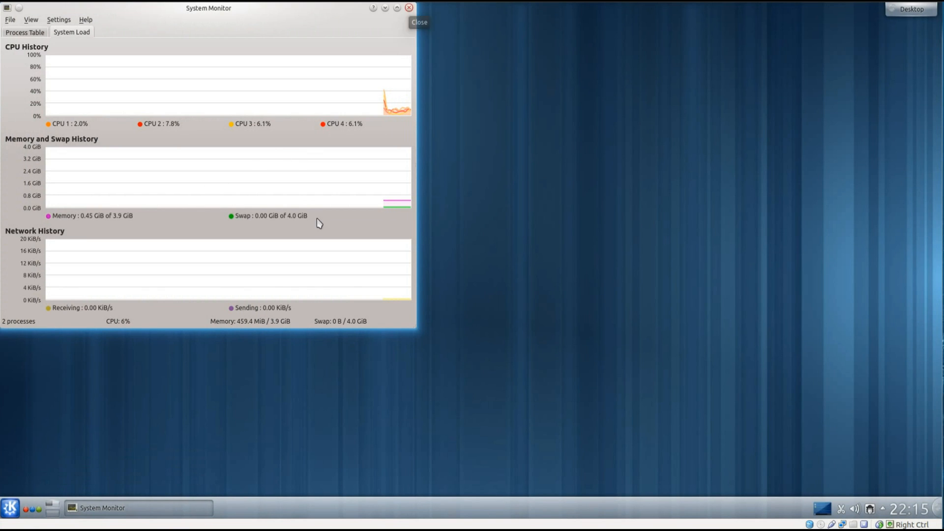
left_click(10, 507)
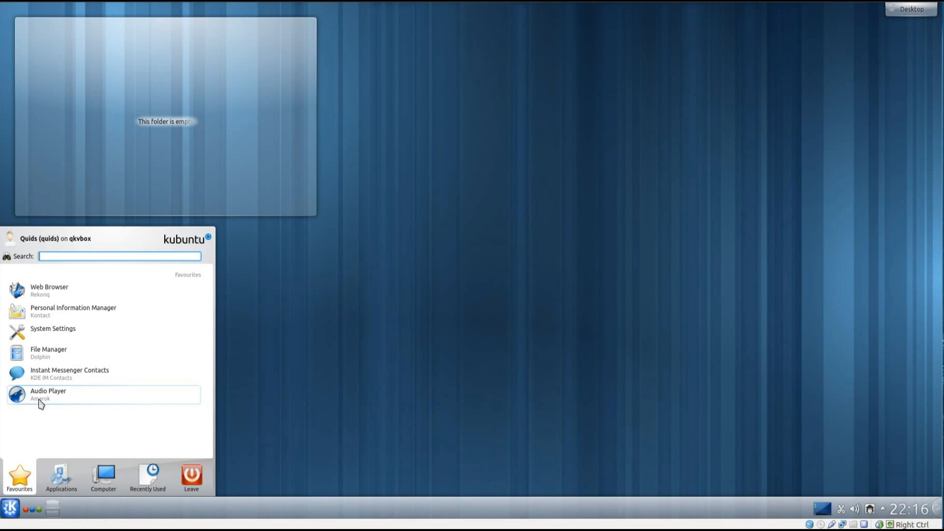
- Launch Amarok from the favourites and play the 4 Strings track Revelation
left_click(47, 394)
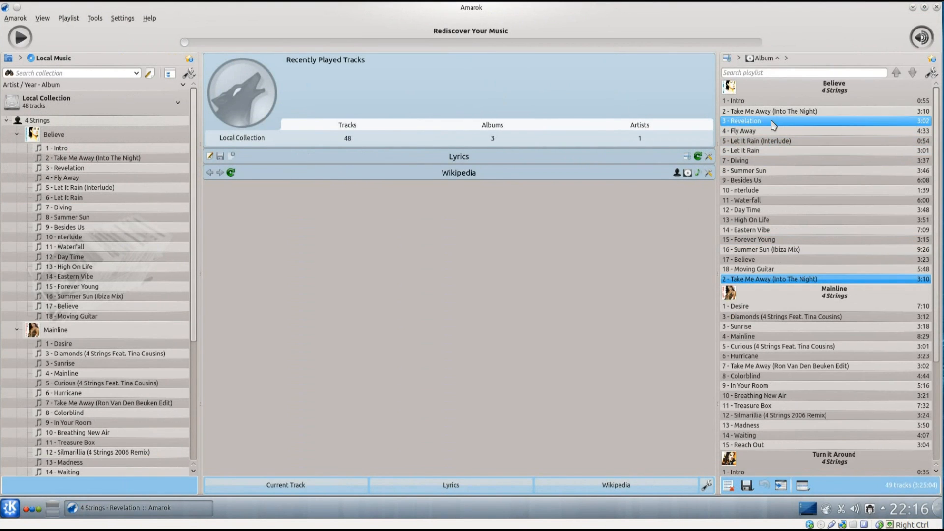
double_click(758, 121)
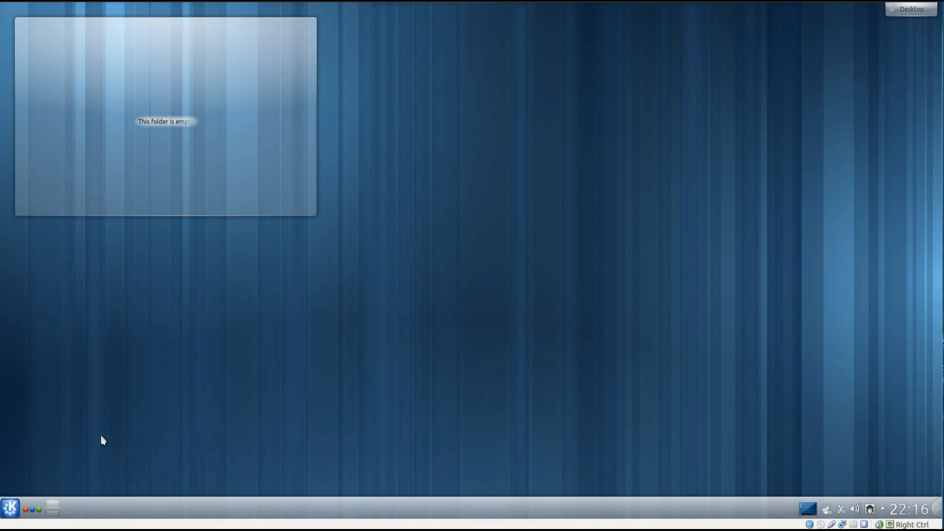
- Browse the launcher's Games, Graphics and Internet categories, then launch Rekonq
left_click(9, 508)
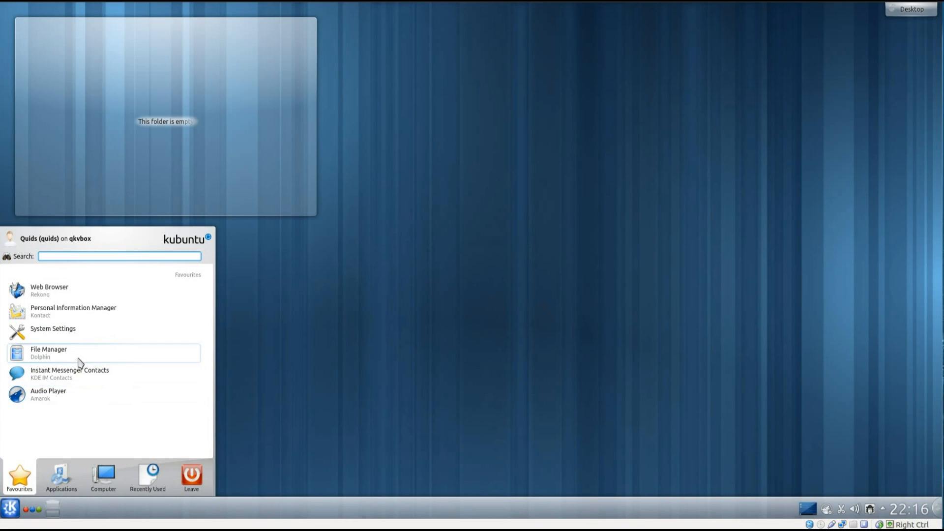
left_click(60, 478)
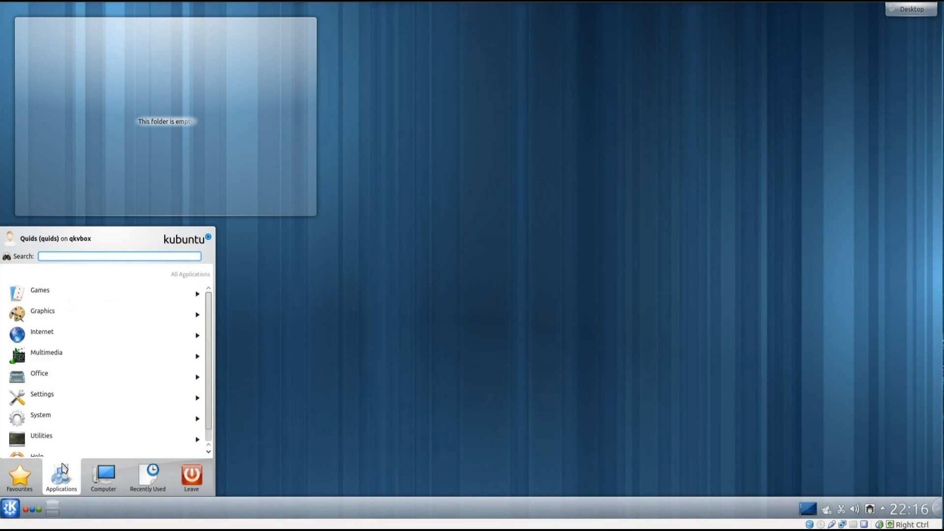
mouse_move(105, 294)
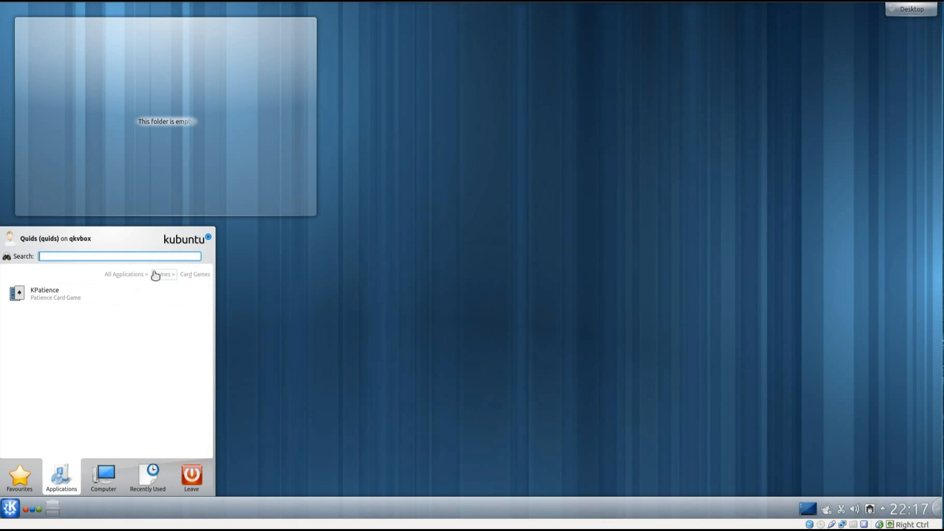
left_click(124, 274)
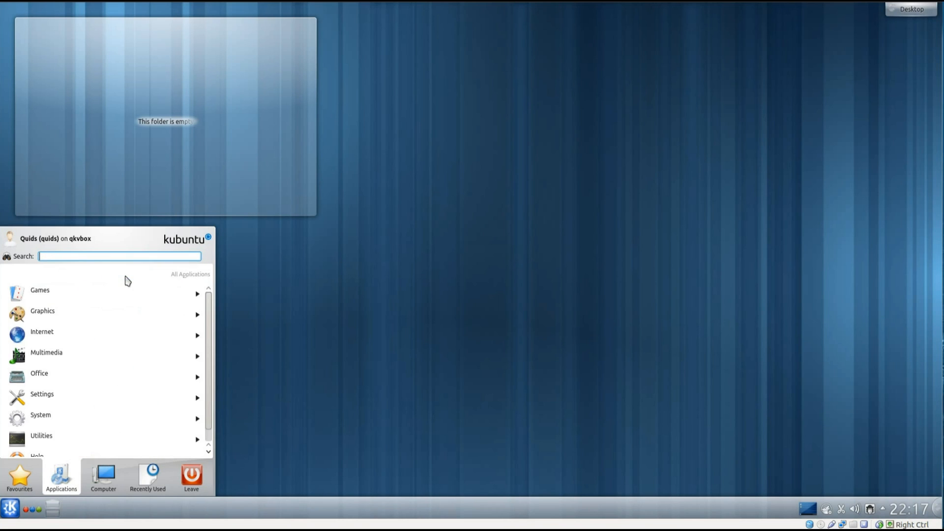
left_click(43, 311)
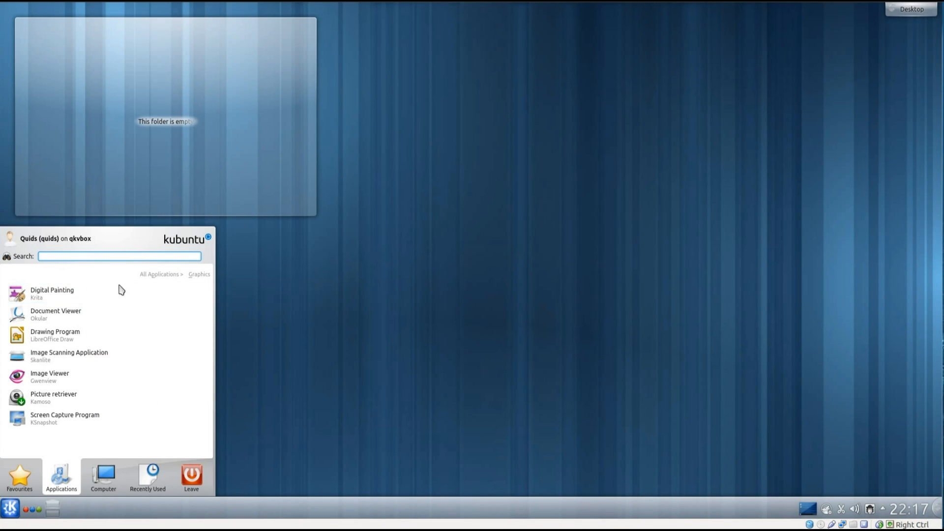
mouse_move(107, 298)
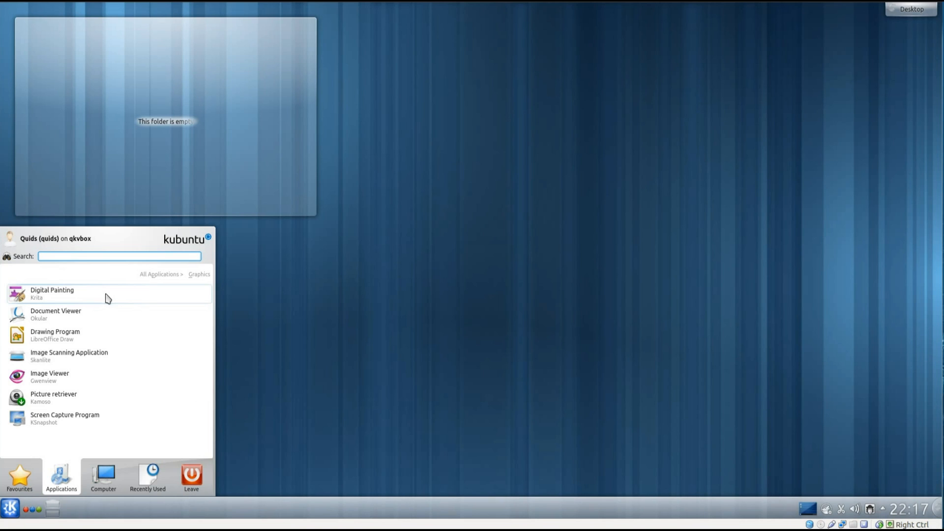
mouse_move(94, 338)
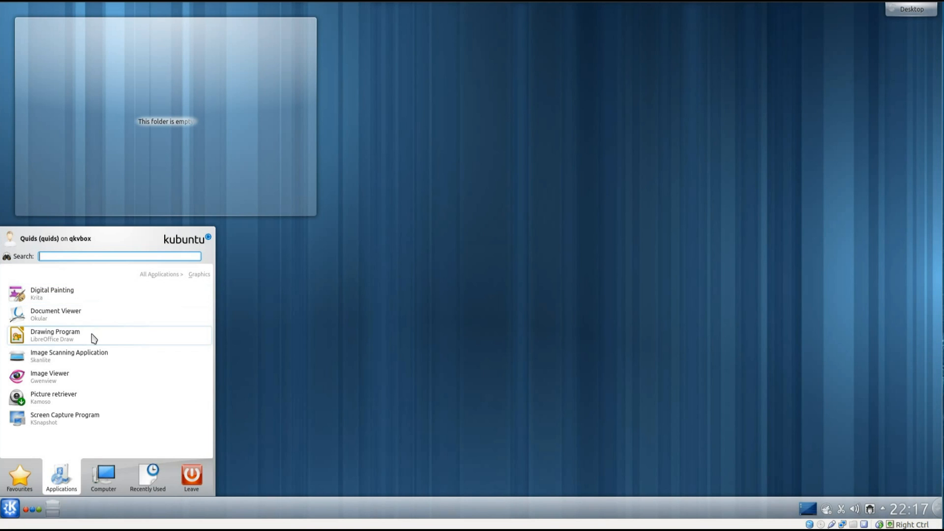
mouse_move(99, 363)
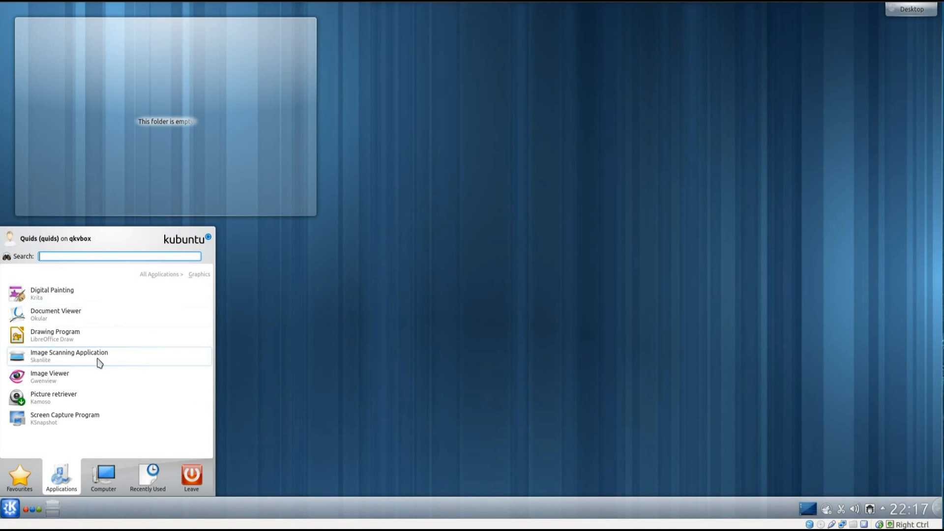
mouse_move(87, 385)
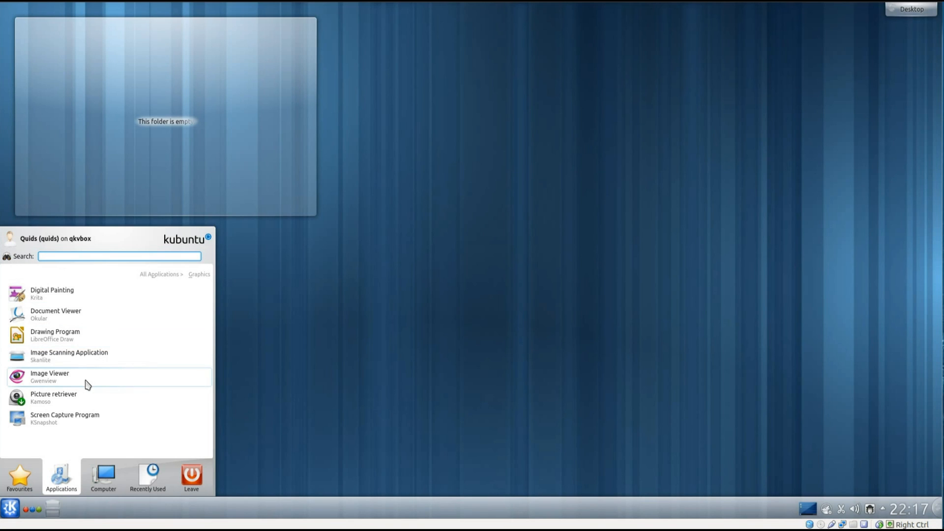
mouse_move(87, 409)
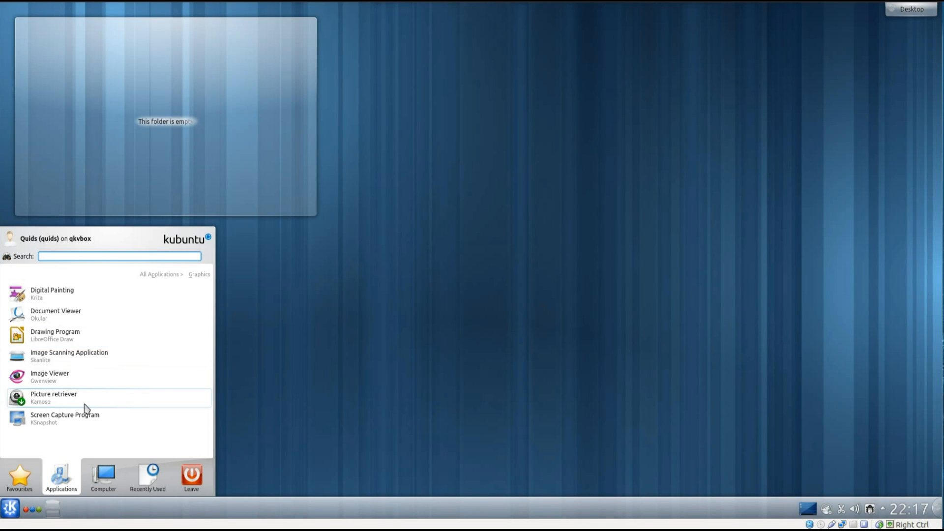
mouse_move(17, 512)
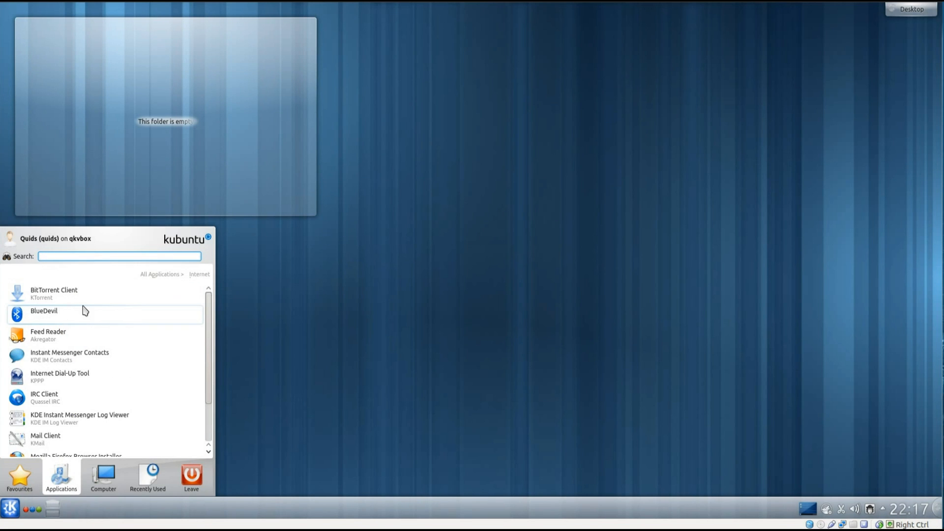
mouse_move(91, 336)
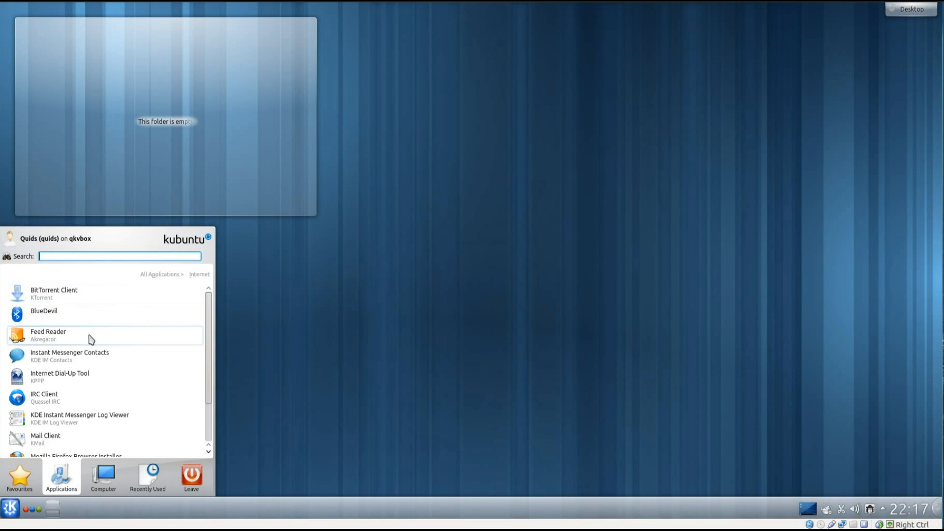
scroll("down", 3)
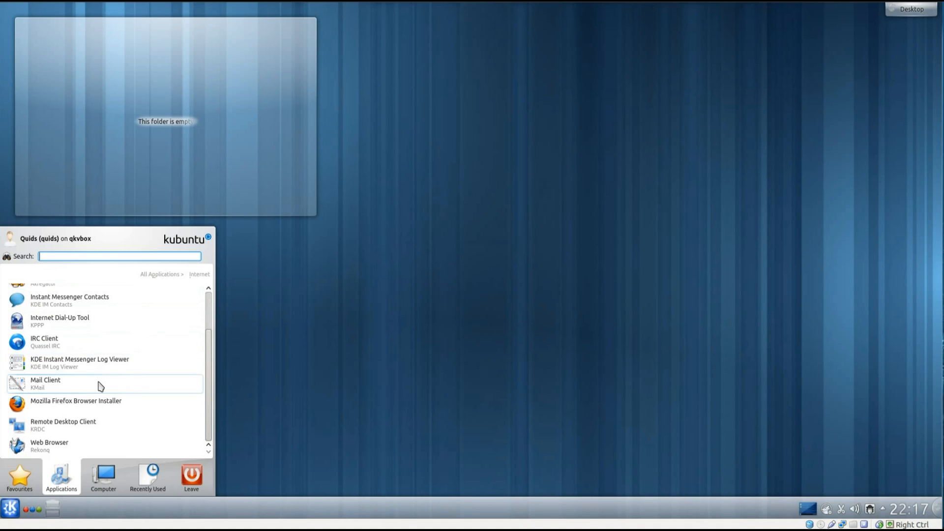
mouse_move(98, 406)
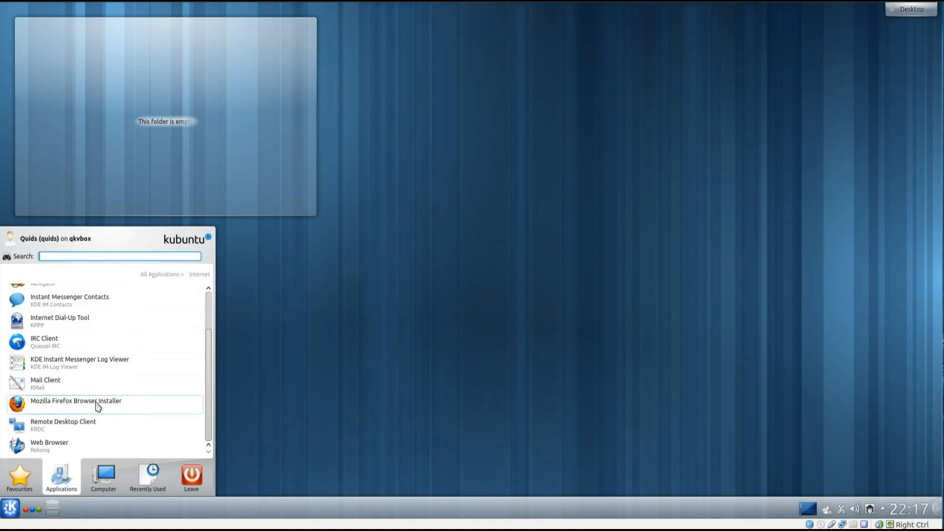
mouse_move(85, 433)
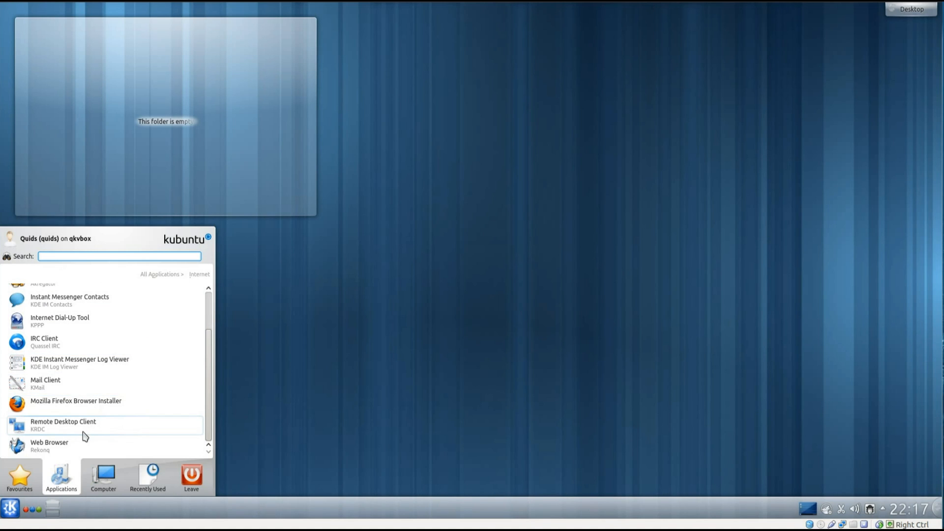
mouse_move(58, 446)
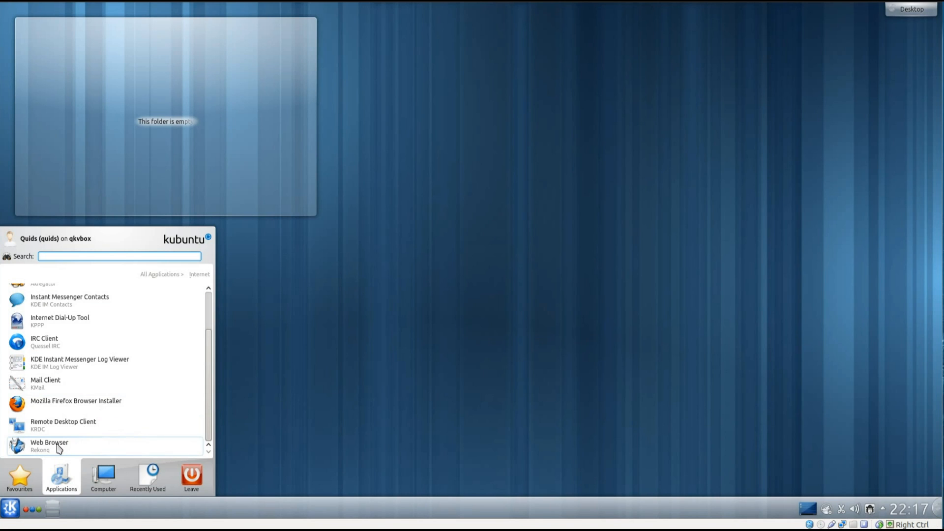
left_click(49, 446)
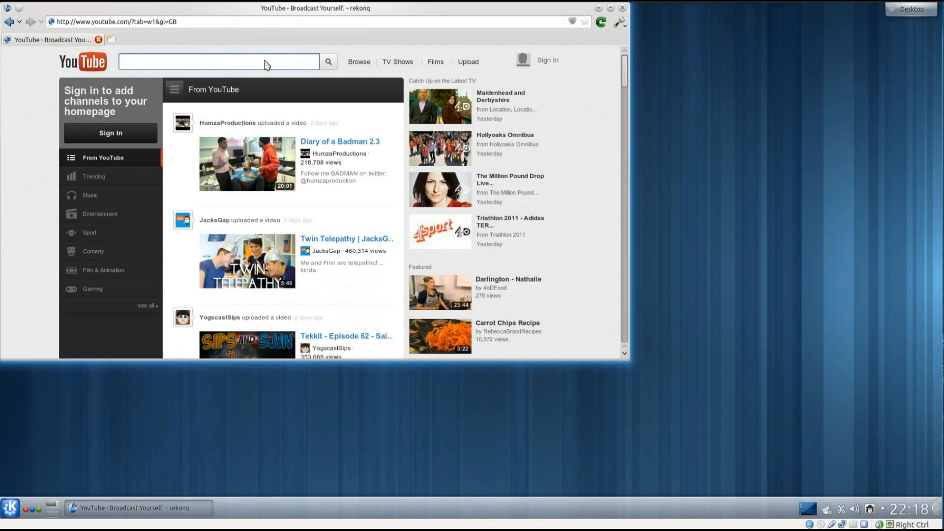
- Search YouTube for 'quidsup', play the Trolling the Windows Indian Phone Call Scam video, then close Rekonq
type("quidsup")
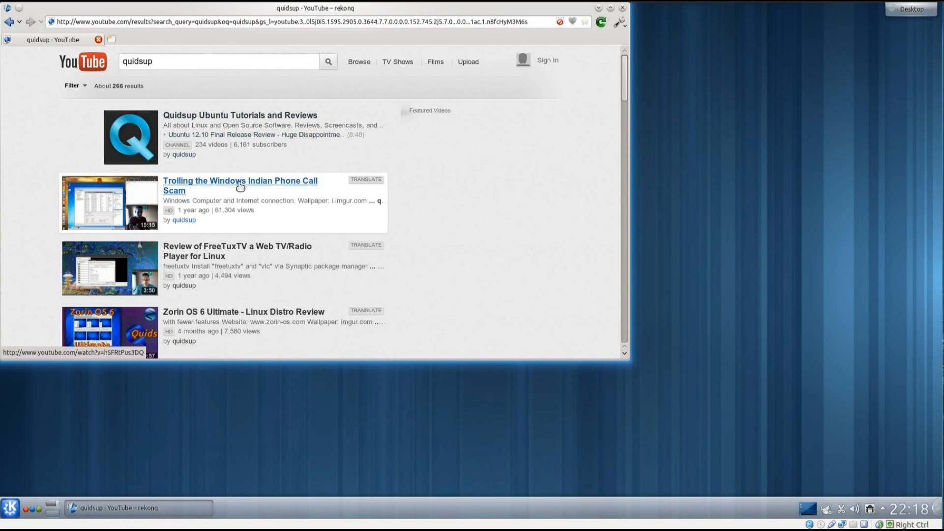
left_click(240, 186)
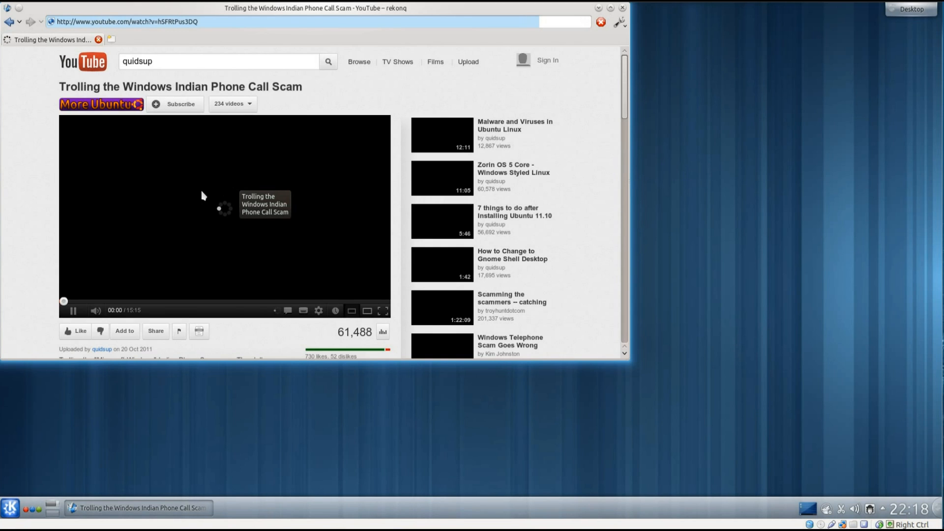
left_click(71, 311)
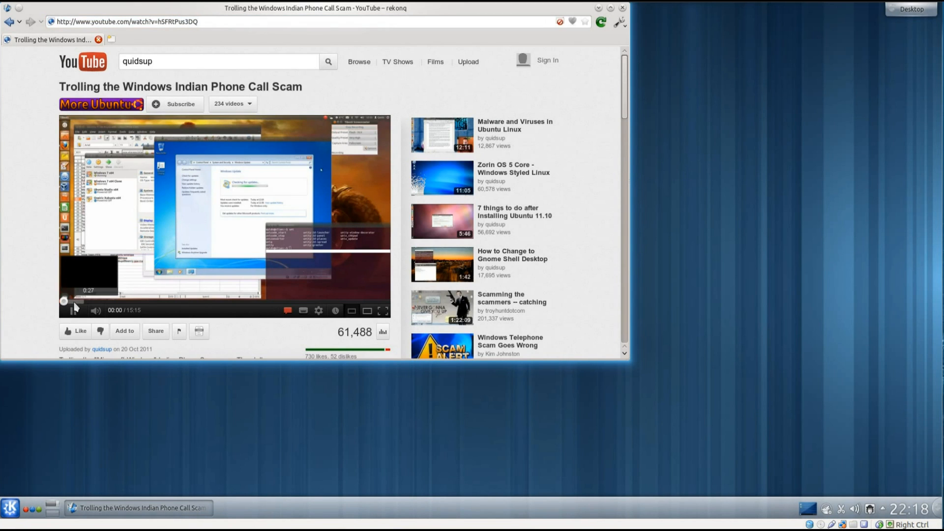
left_click(10, 507)
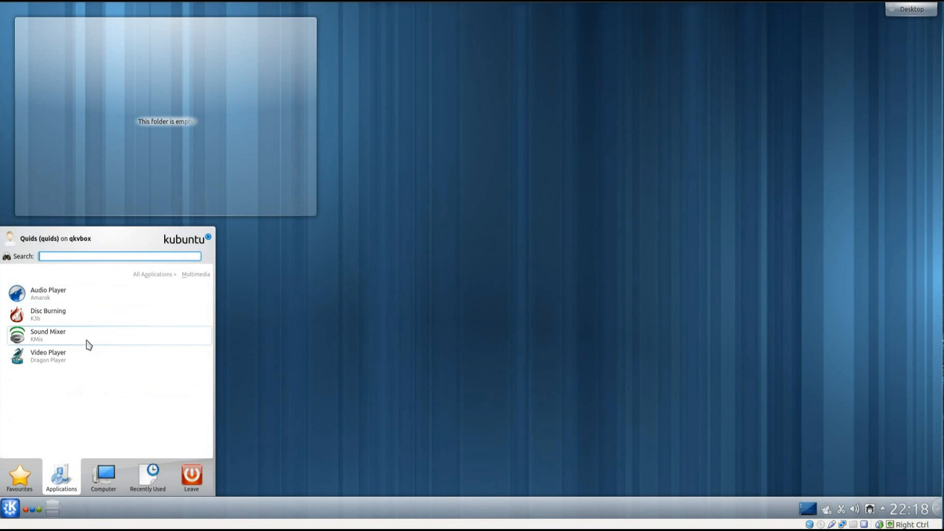
mouse_move(96, 299)
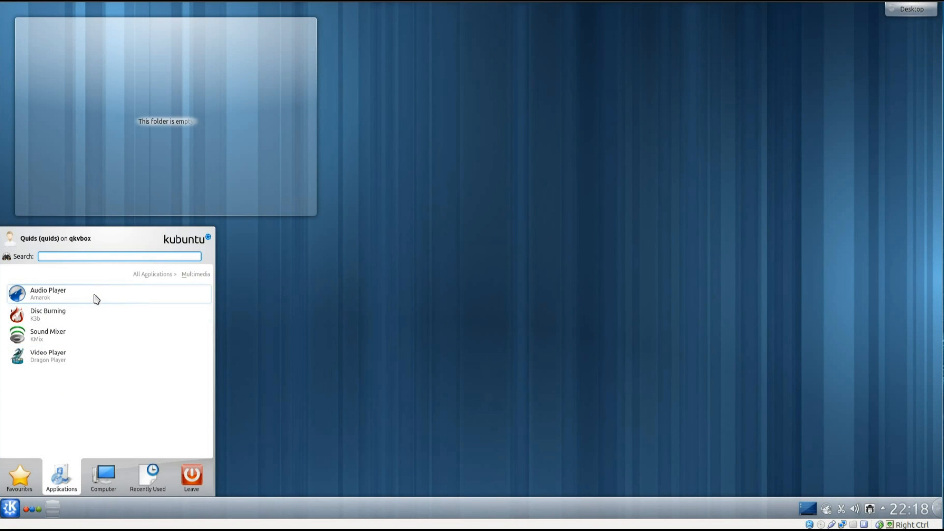
mouse_move(70, 307)
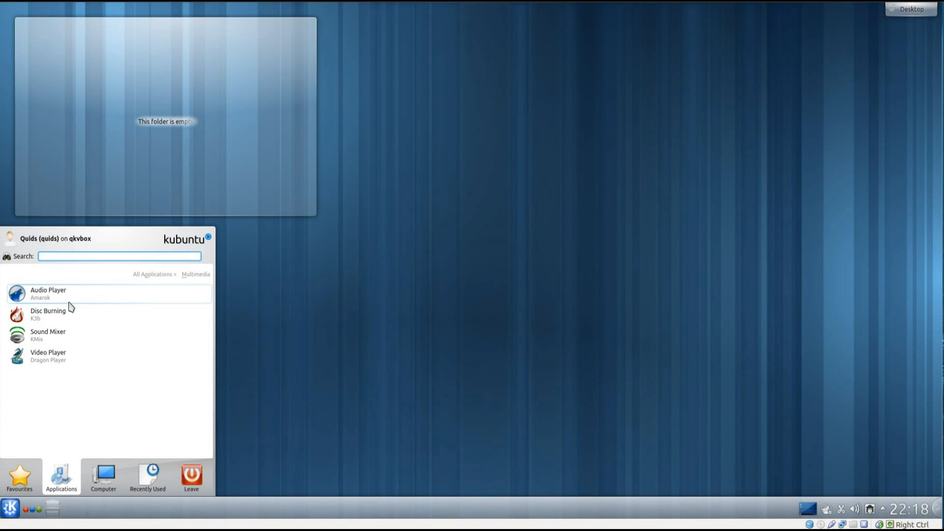
mouse_move(74, 350)
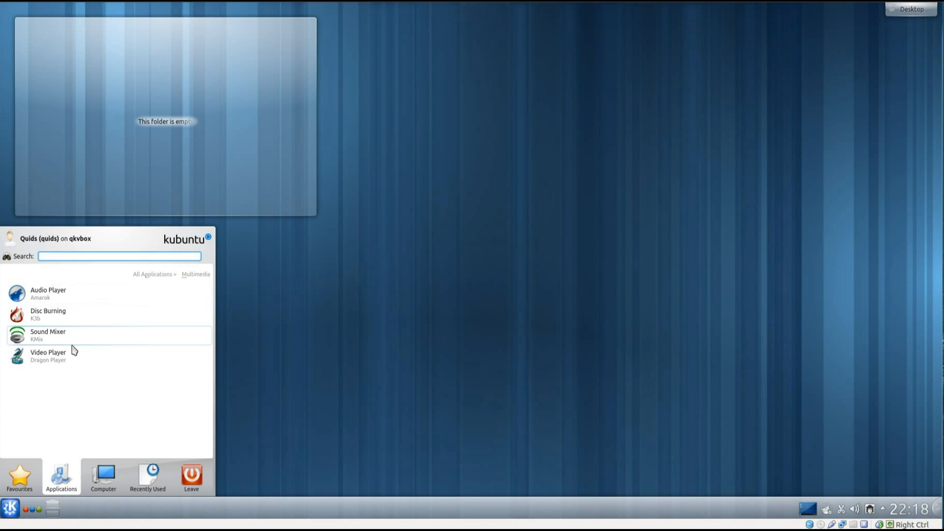
mouse_move(74, 360)
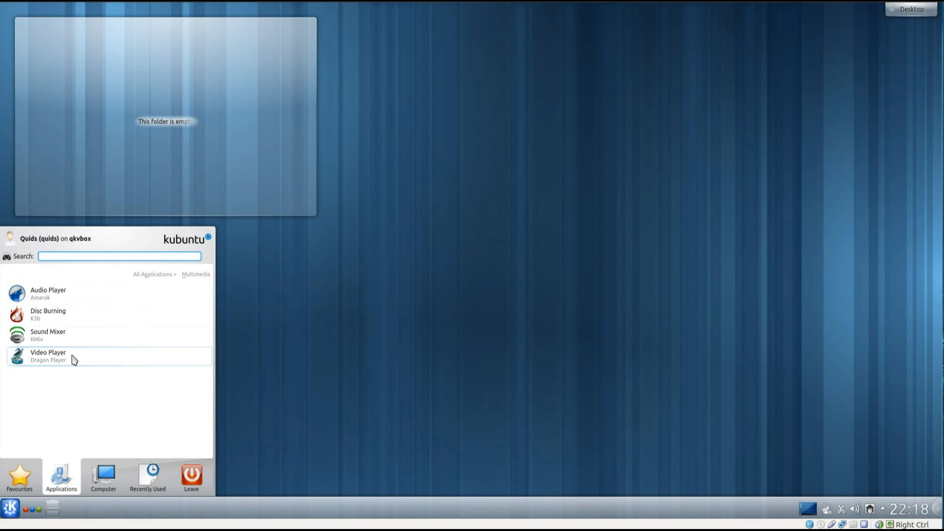
- Launch Dragon Player from the launcher's Multimedia category
left_click(48, 356)
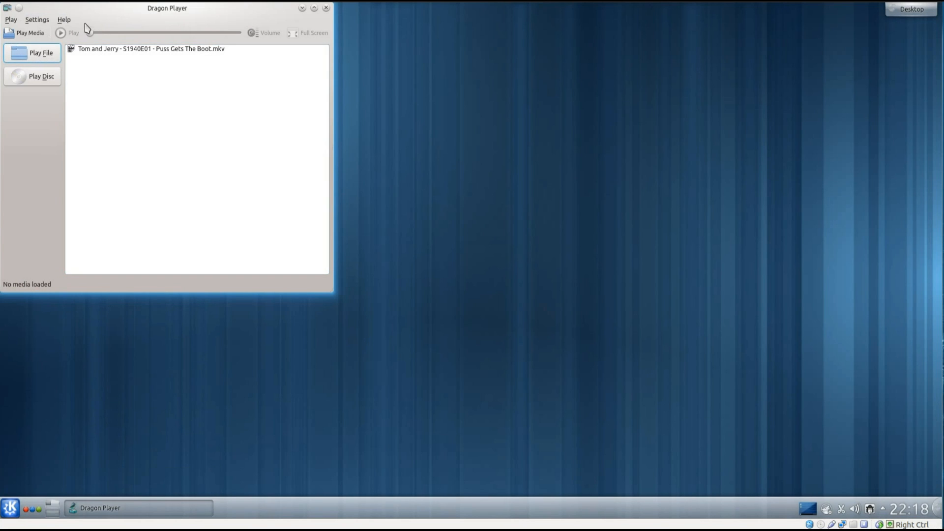
- Play the Tom and Jerry .mkv episode in Dragon Player, then close the player
double_click(150, 48)
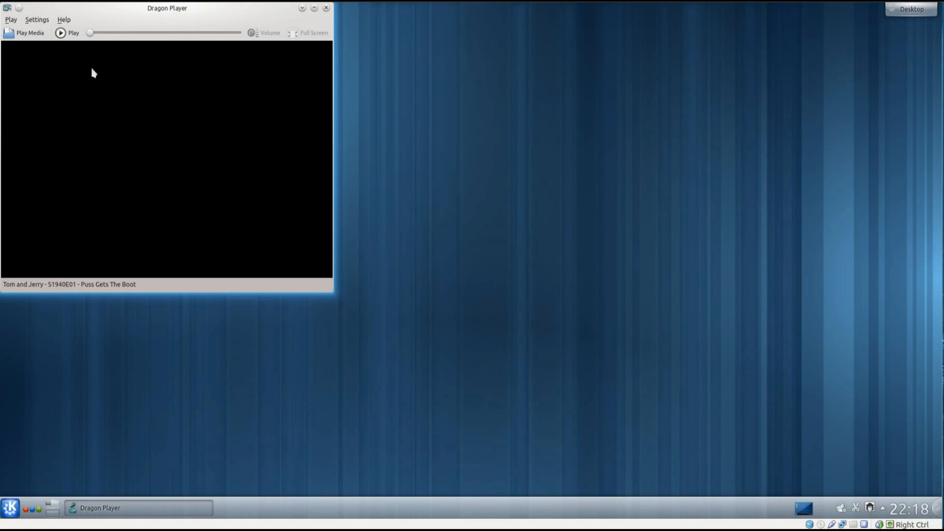
left_click(60, 34)
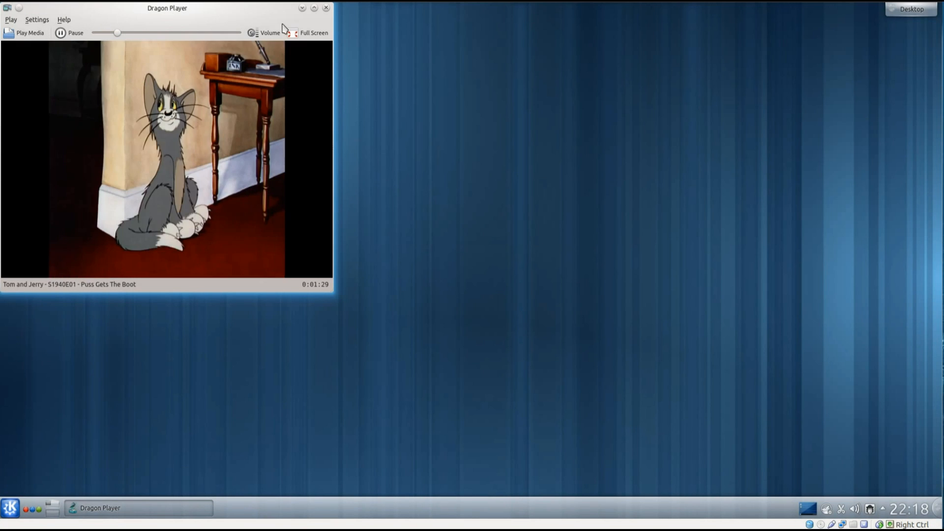
left_click(326, 8)
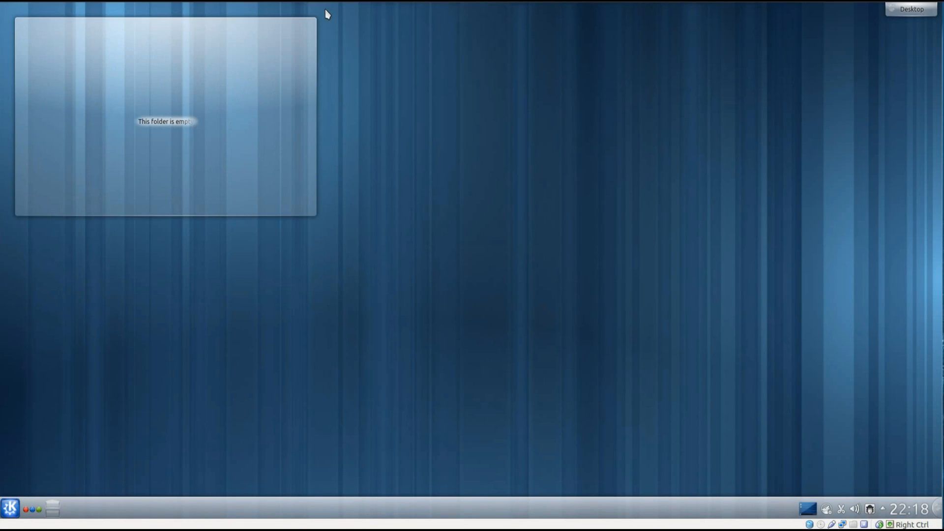
- Browse the launcher's Office category, then show the Settings category listing System Settings
left_click(10, 508)
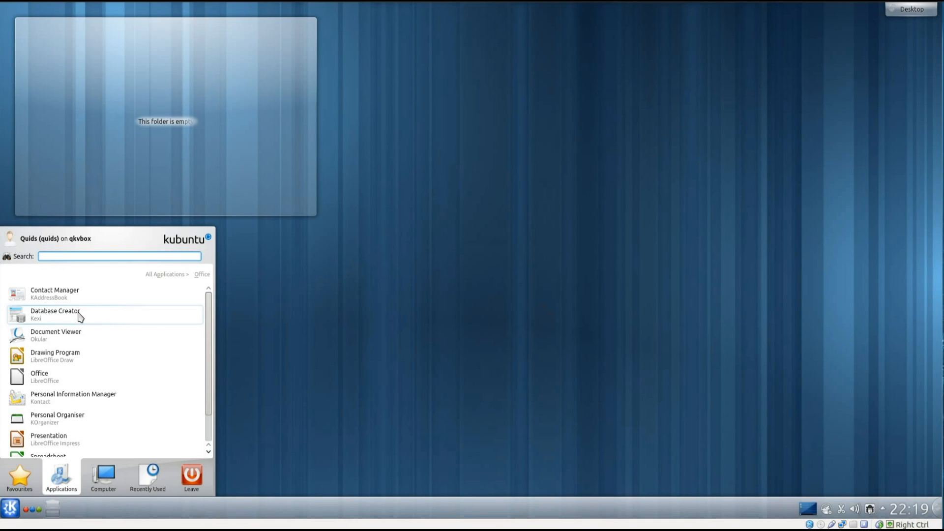
mouse_move(85, 332)
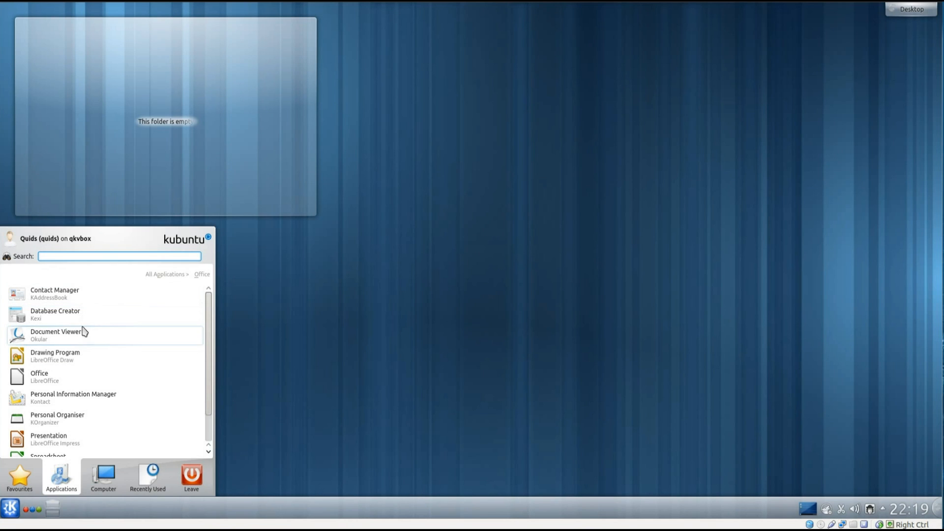
mouse_move(82, 315)
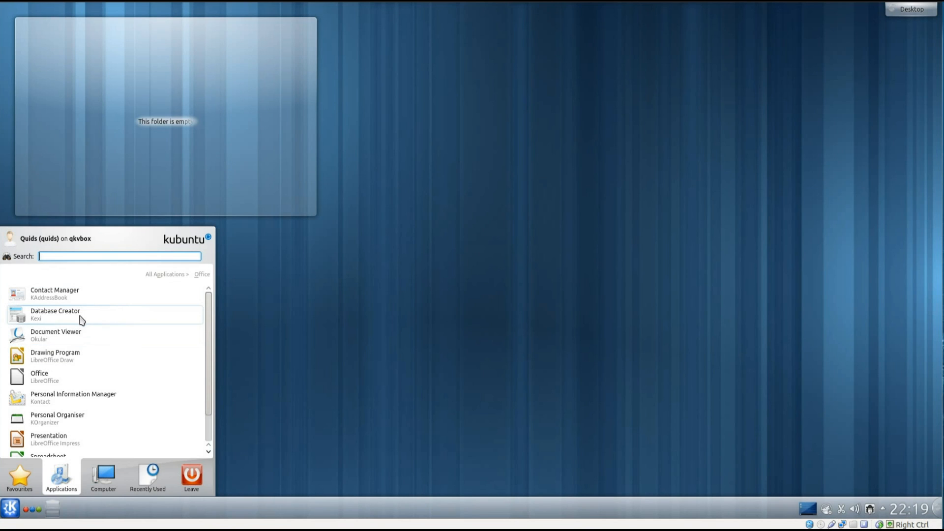
mouse_move(77, 338)
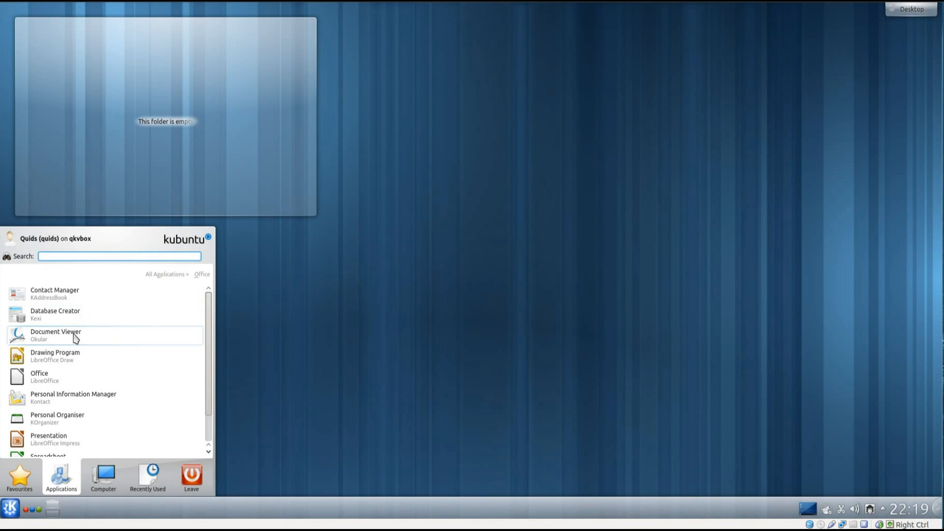
scroll("down", 3)
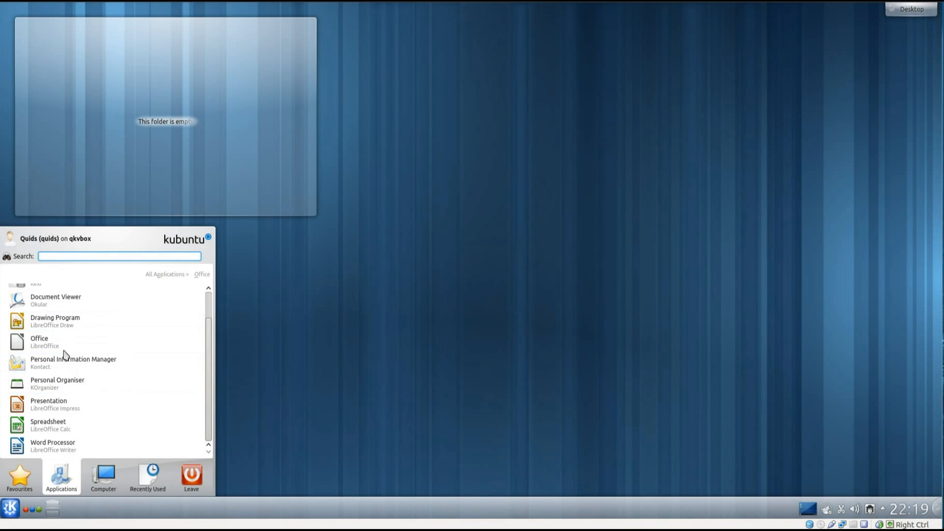
mouse_move(75, 417)
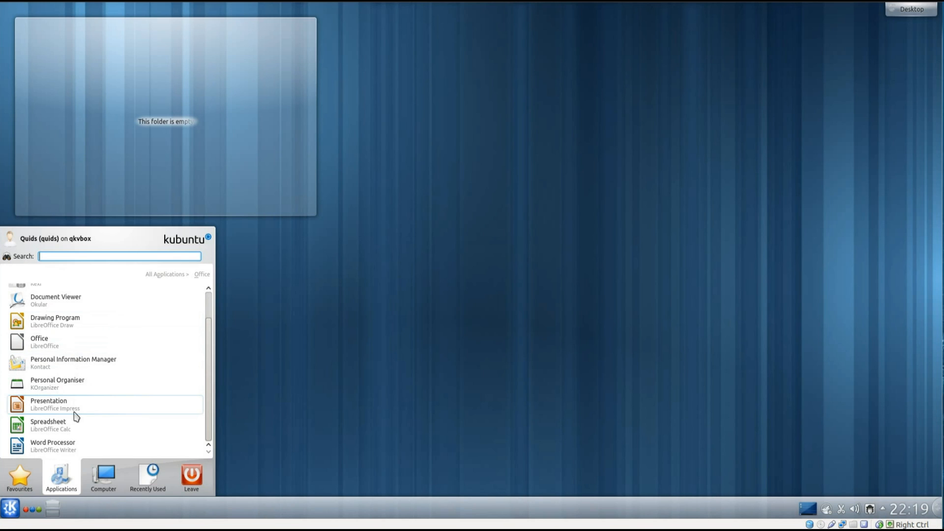
left_click(200, 274)
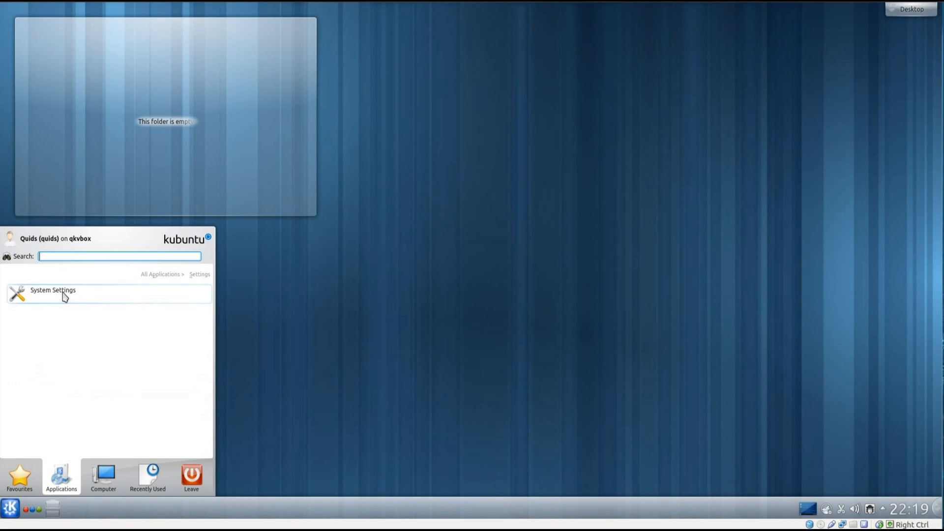
- Review the All Effects list in System Settings' Desktop Effects, move the window, then close it
left_click(52, 289)
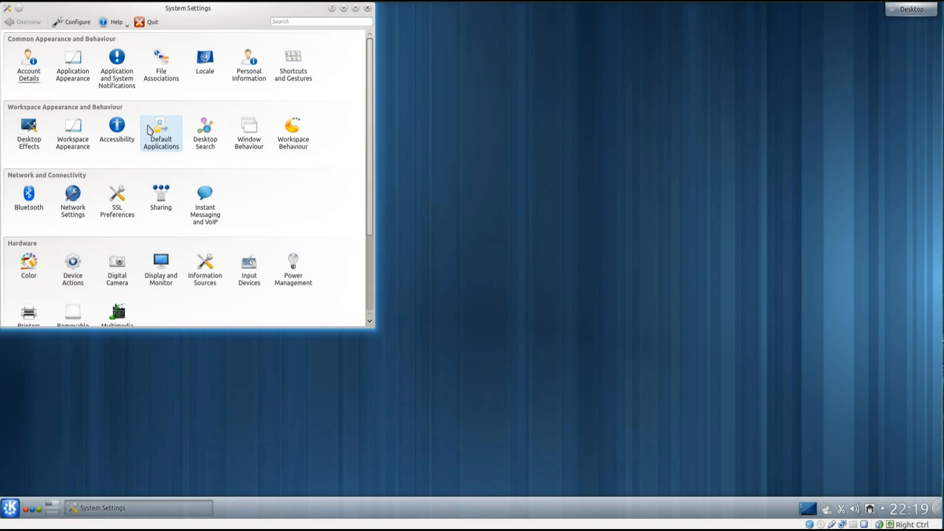
mouse_move(6, 131)
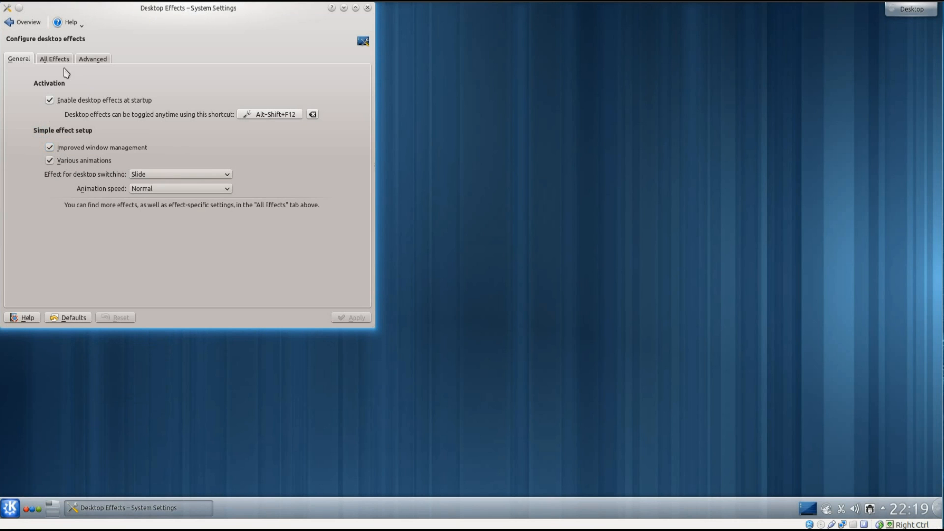
left_click(53, 58)
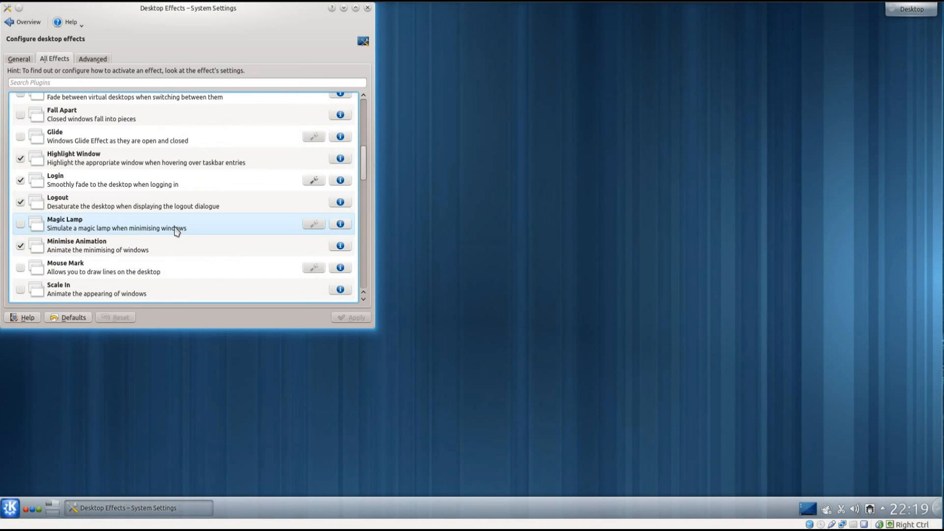
mouse_move(268, 15)
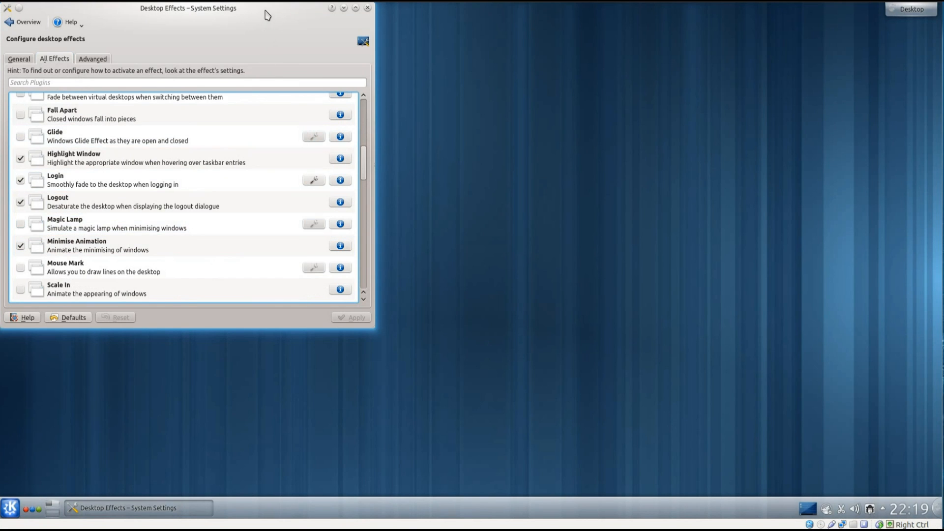
left_click_drag(188, 8, 292, 49)
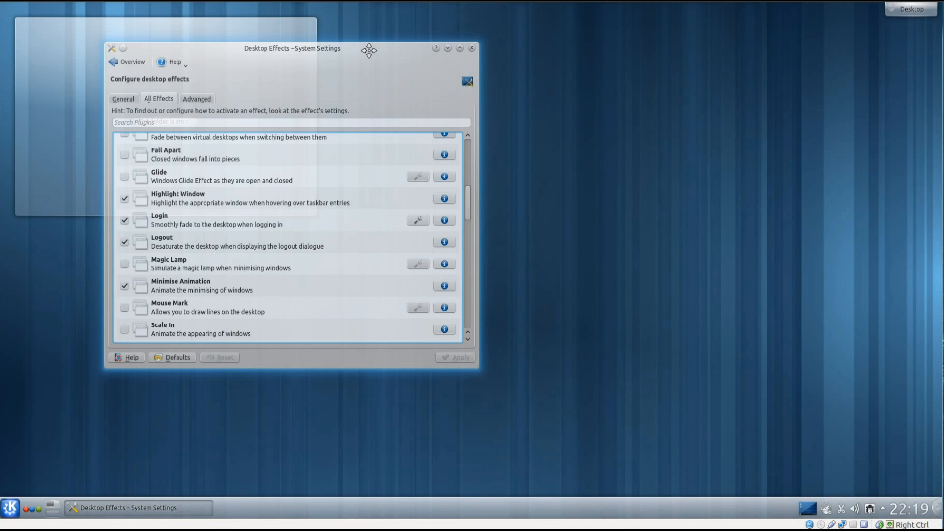
left_click_drag(292, 48, 382, 58)
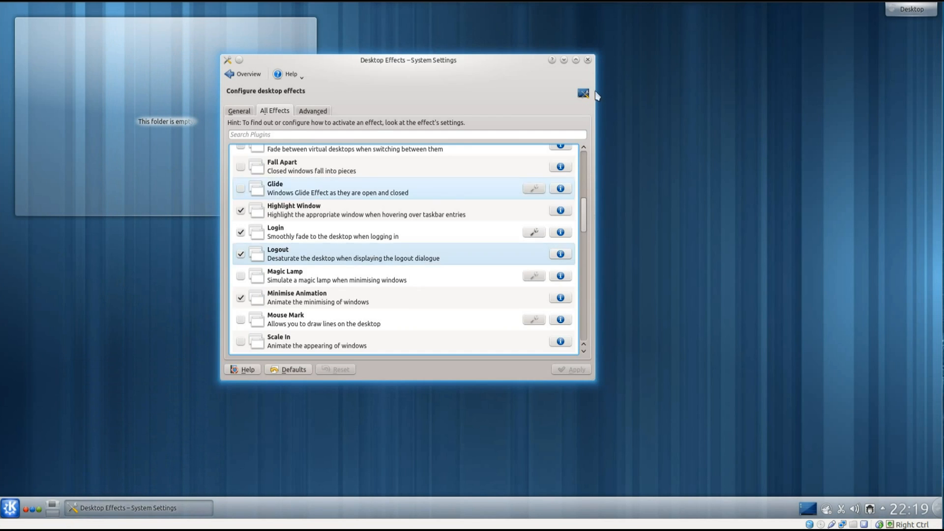
left_click(10, 508)
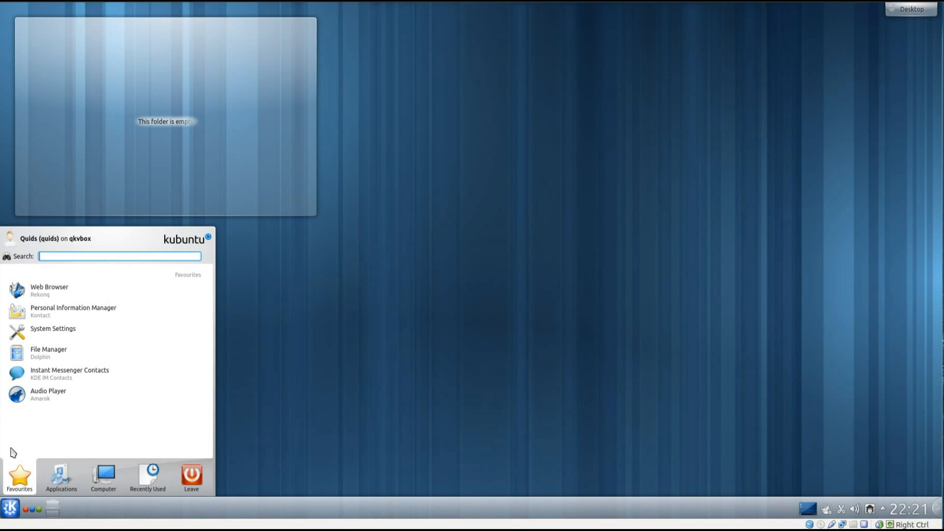
- Launch Muon Package Manager and Muon Software Centre via 'muo', showing software Provided by Kubuntu
type("muo")
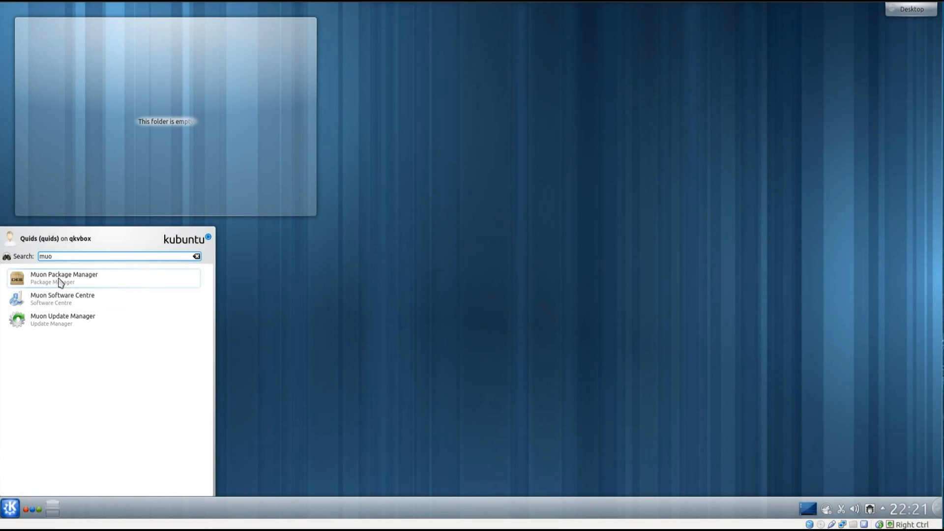
left_click(62, 277)
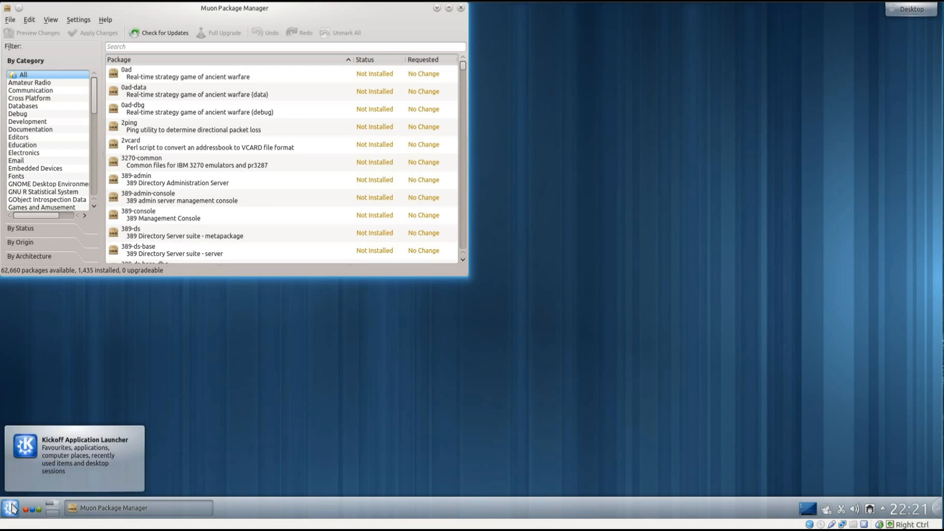
left_click(10, 507)
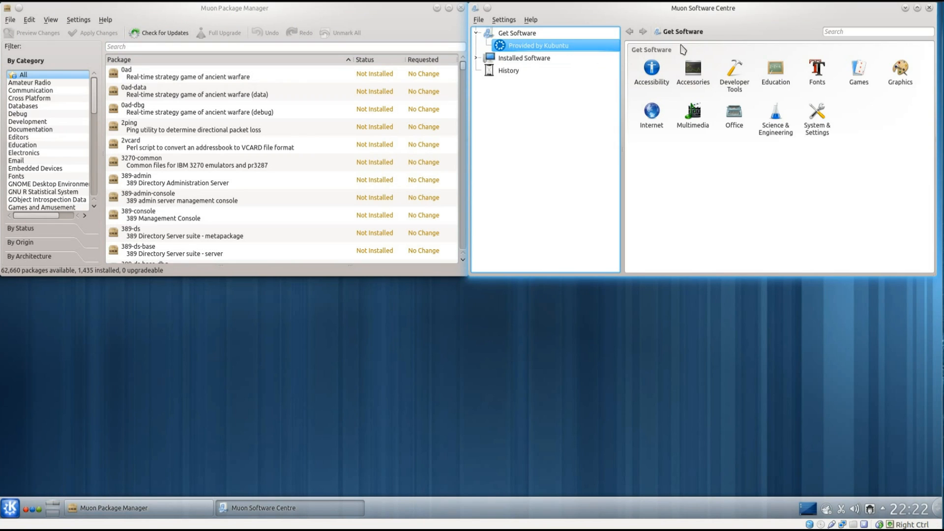
left_click(538, 46)
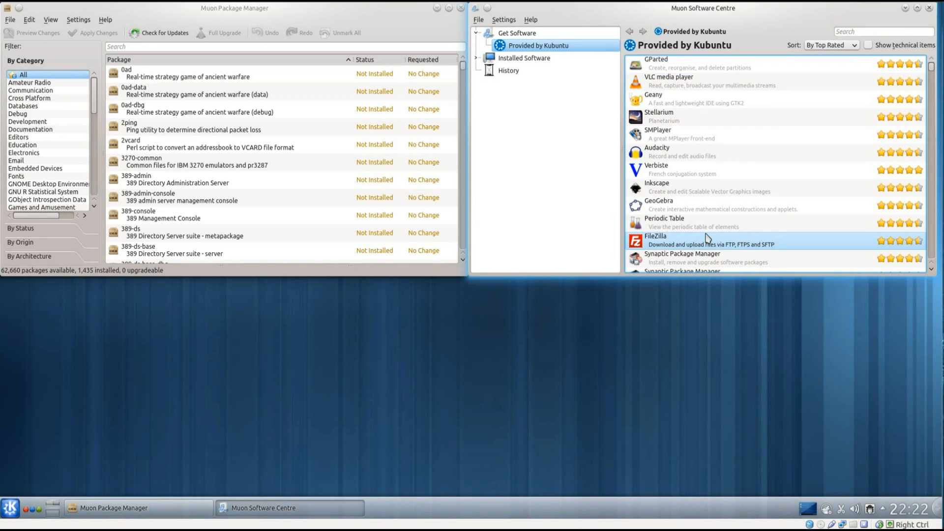
mouse_move(777, 104)
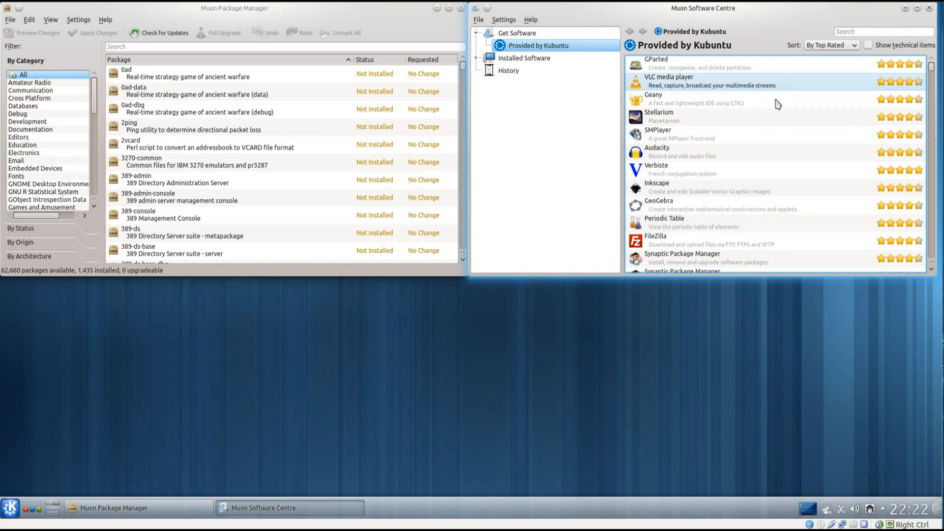
- Show Inkscape's details page in Muon Software Centre, listed as not installed
left_click(711, 187)
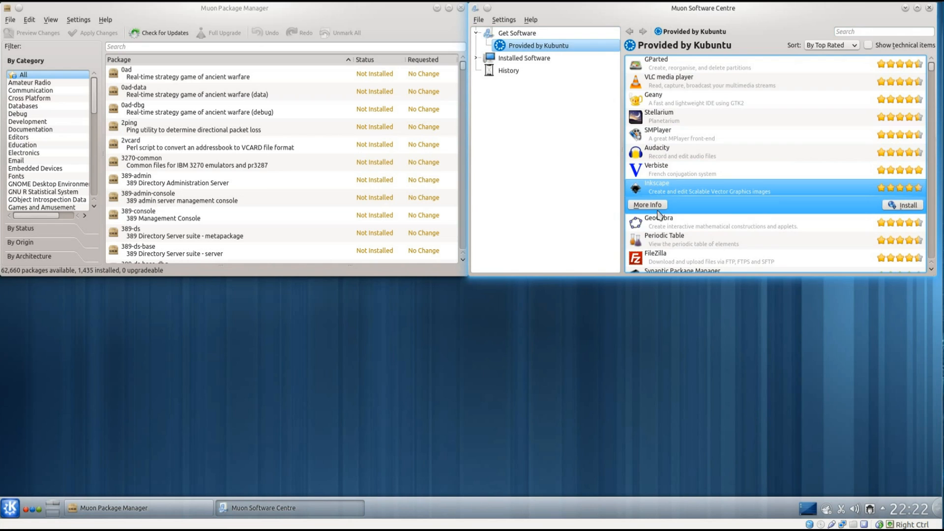
left_click(647, 205)
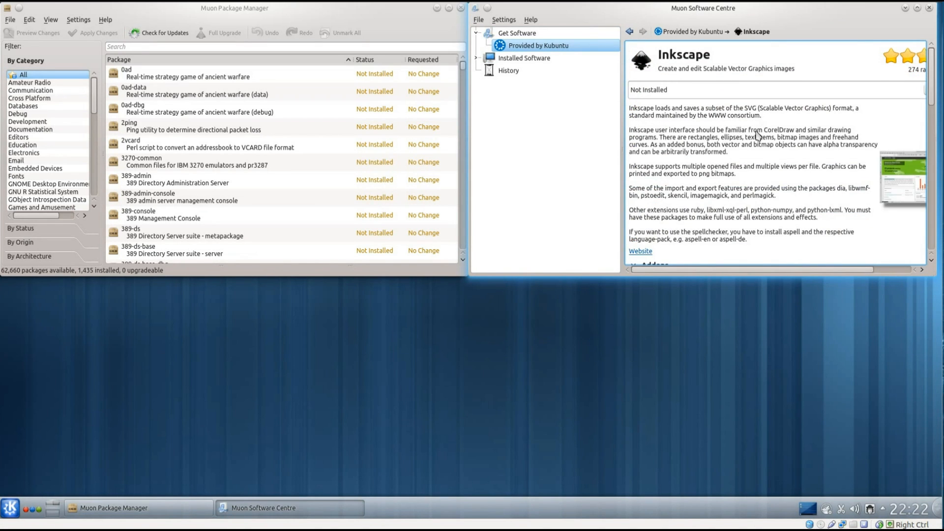
scroll("down", 3)
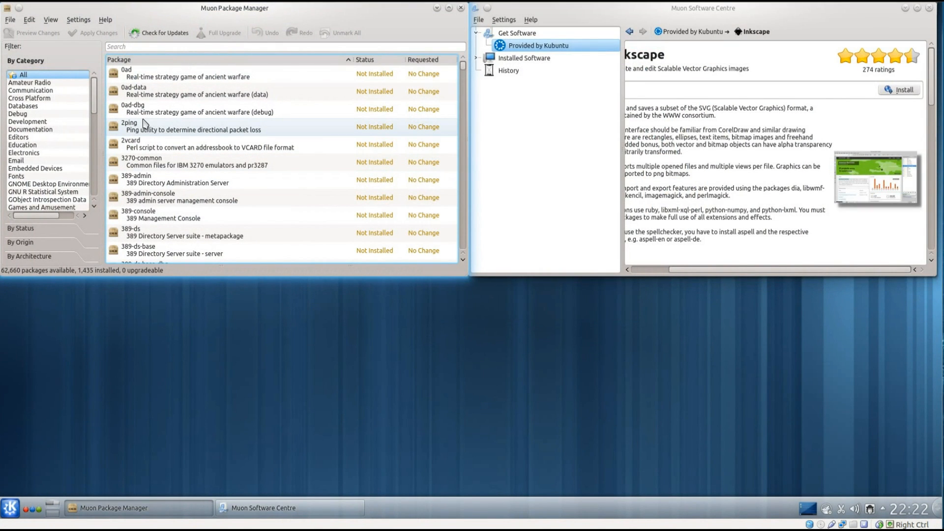
mouse_move(211, 159)
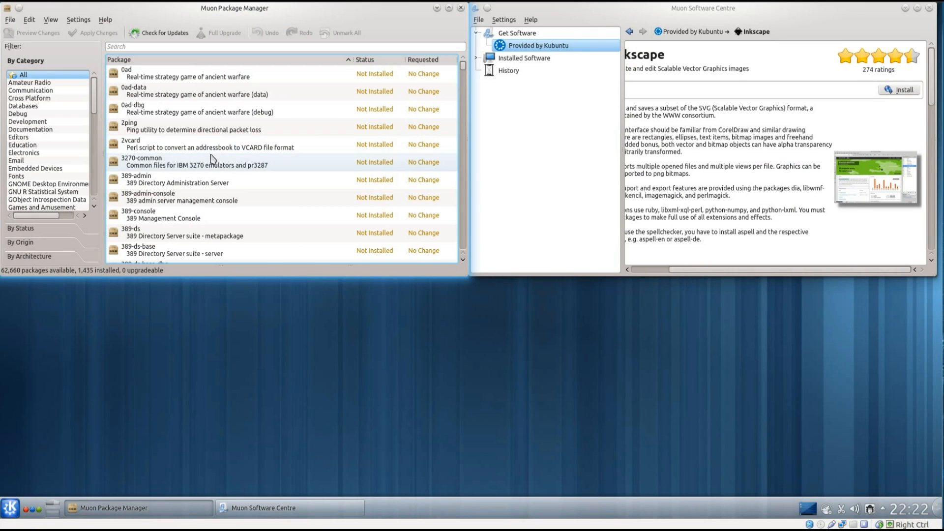
mouse_move(161, 60)
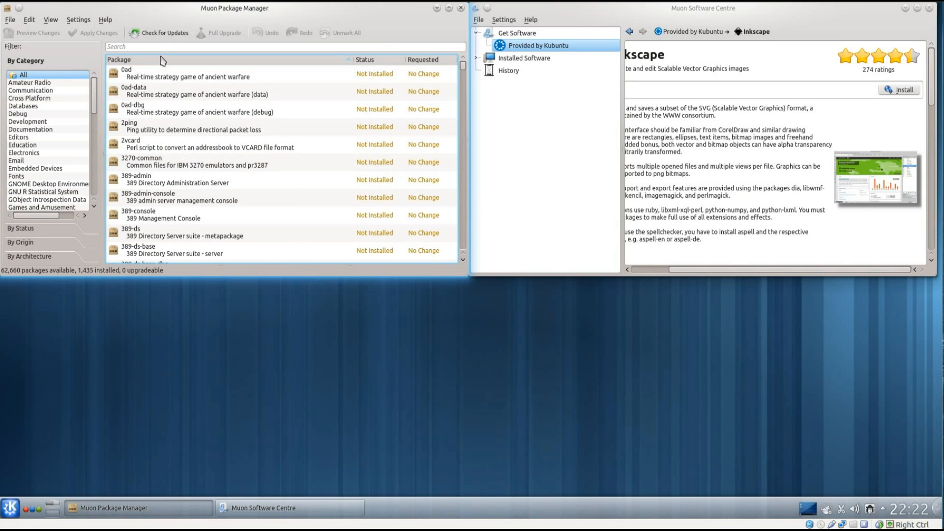
left_click(283, 46)
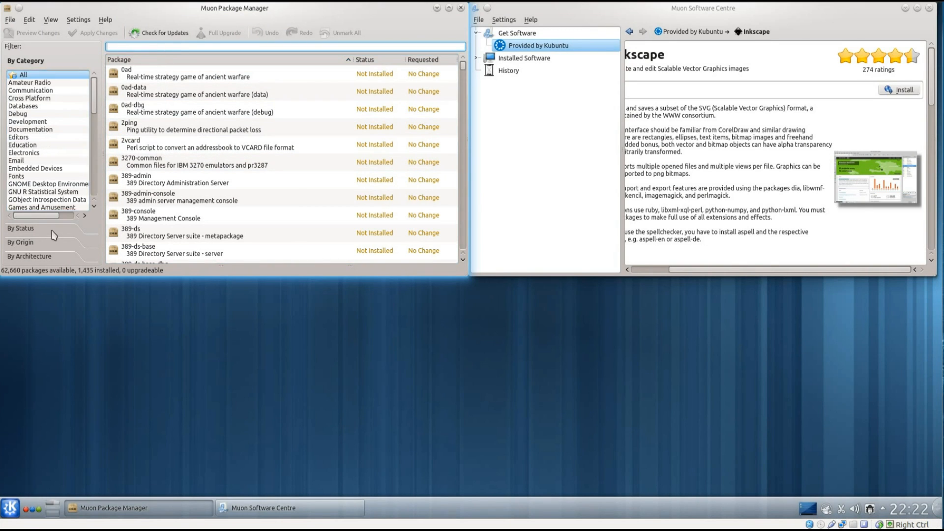